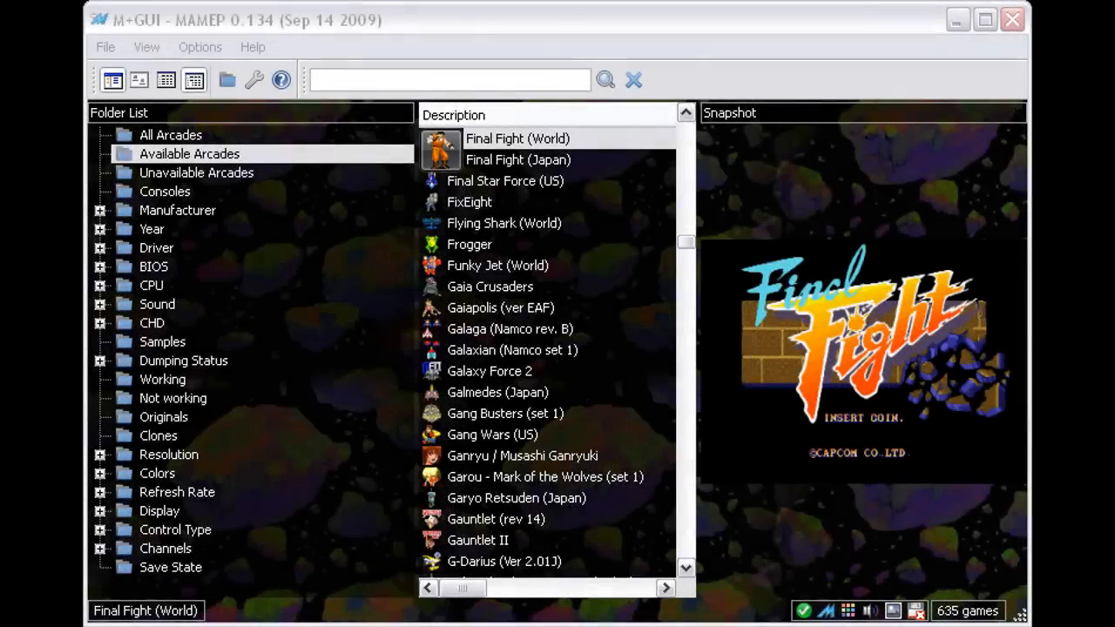
mouse_move(763, 42)
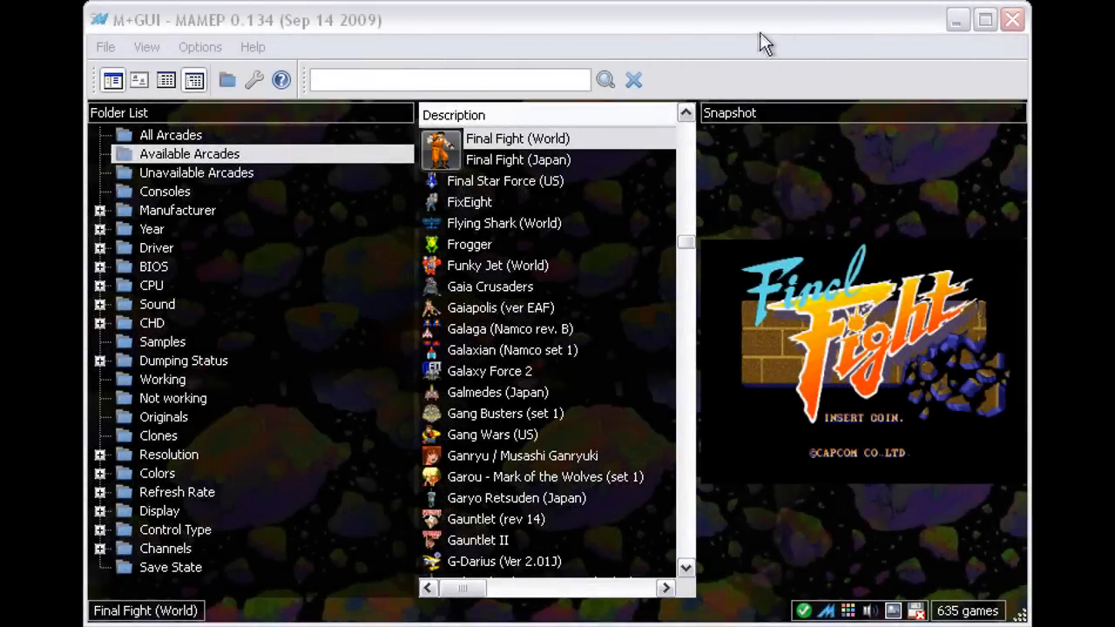
mouse_move(351, 28)
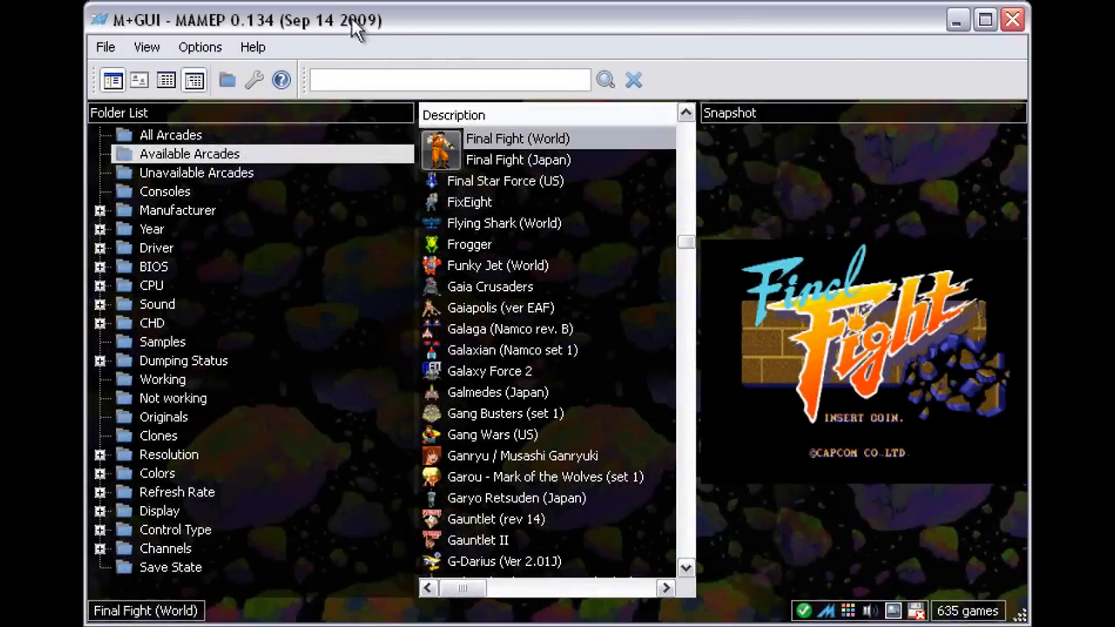
mouse_move(396, 25)
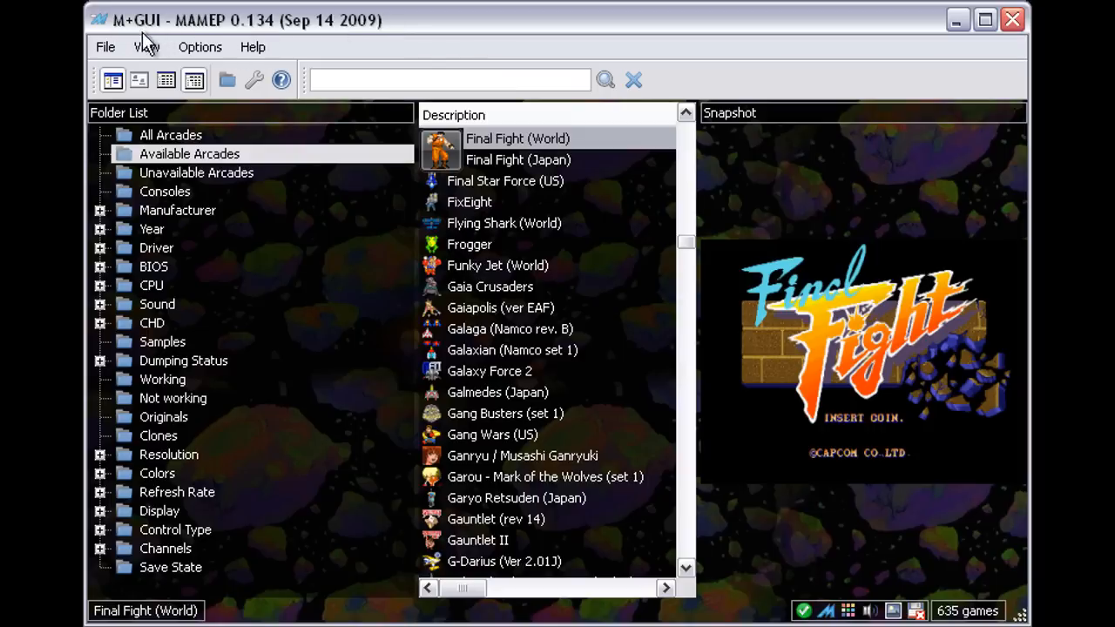
Open the File menu's Play with Options choices for Final Fight
left_click(106, 46)
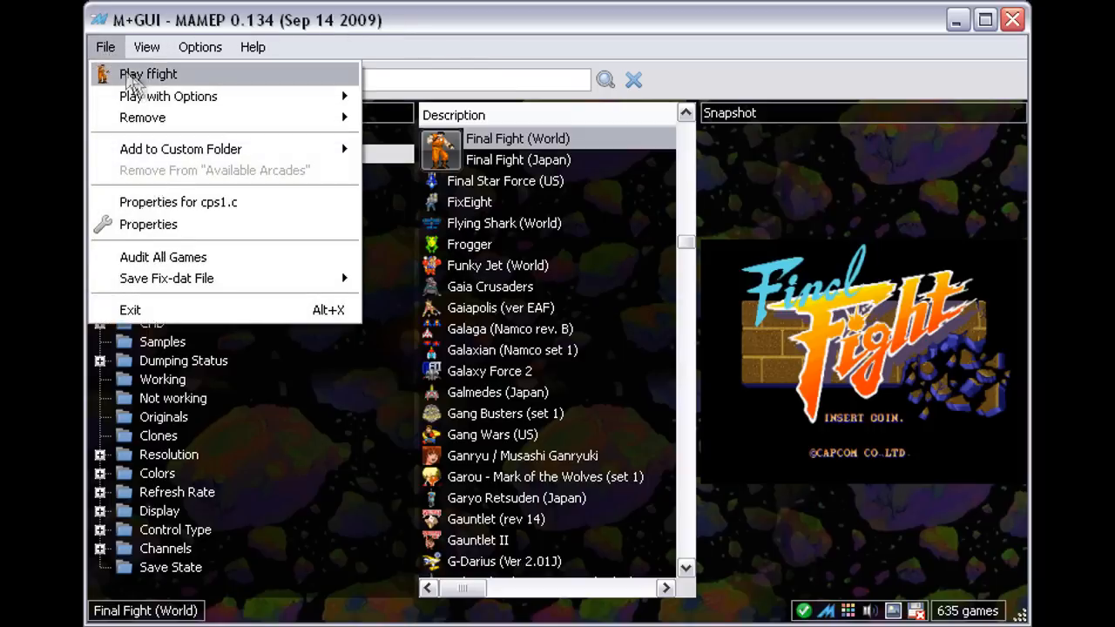
mouse_move(168, 96)
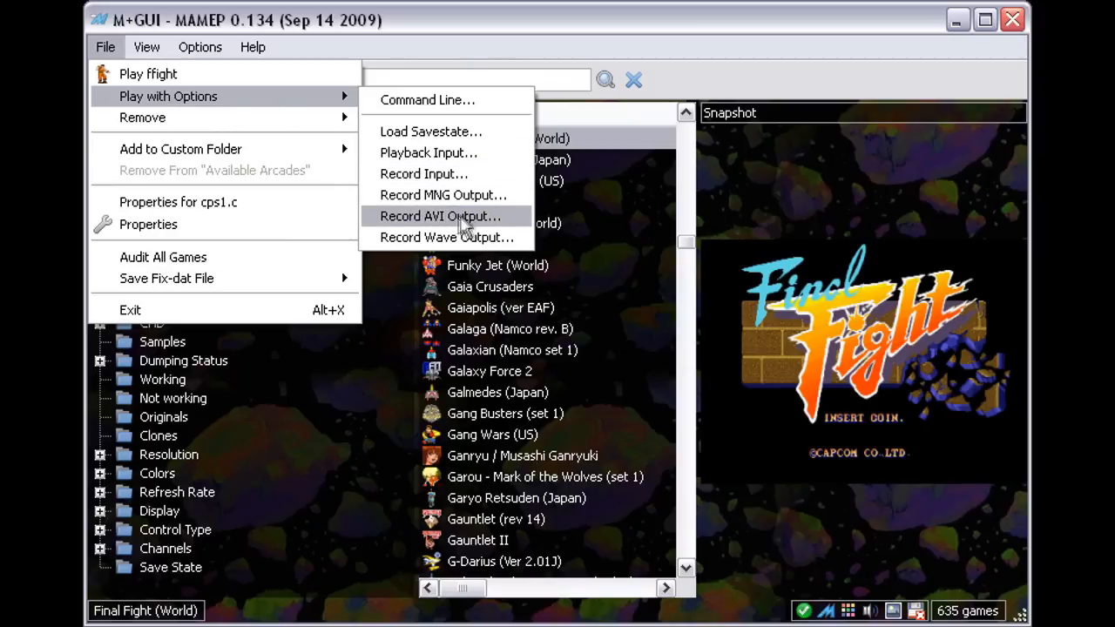
mouse_move(501, 224)
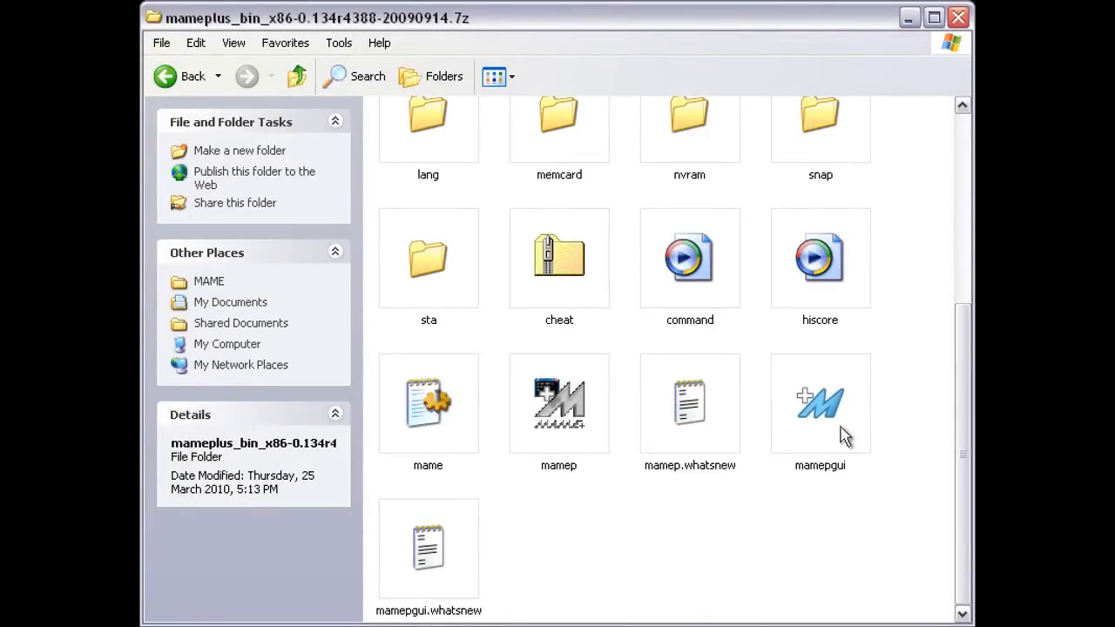
left_click(819, 404)
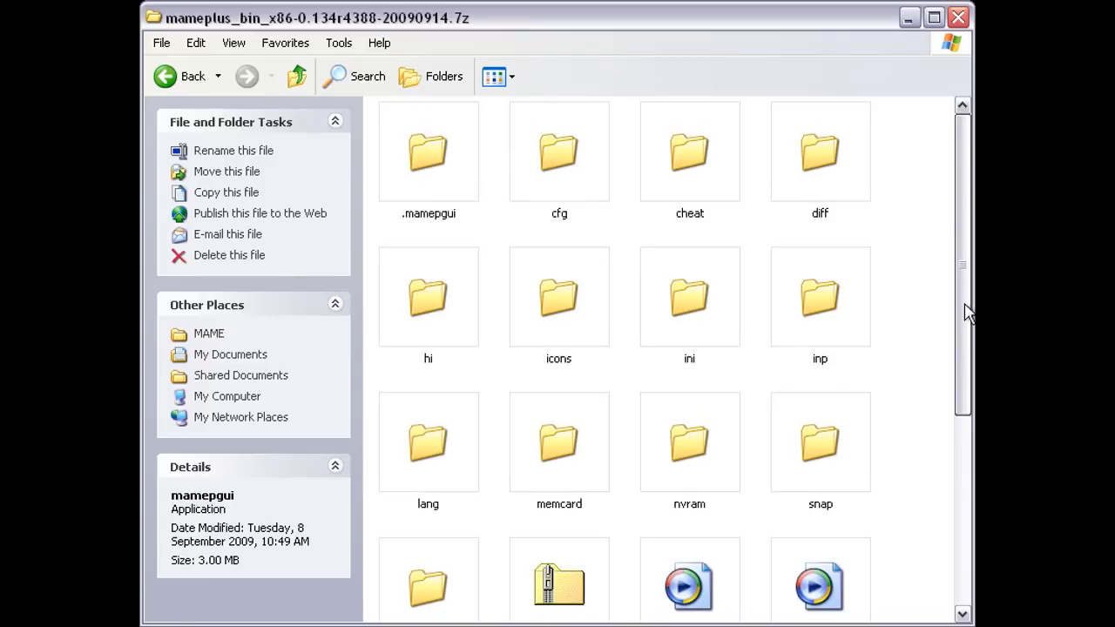
mouse_move(920, 421)
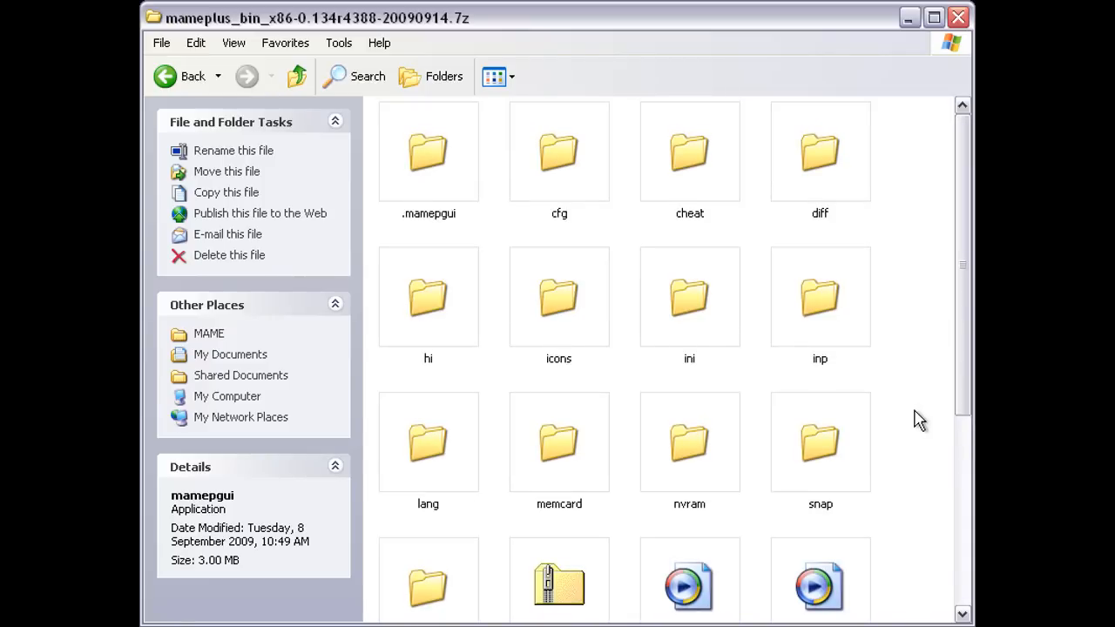
mouse_move(910, 397)
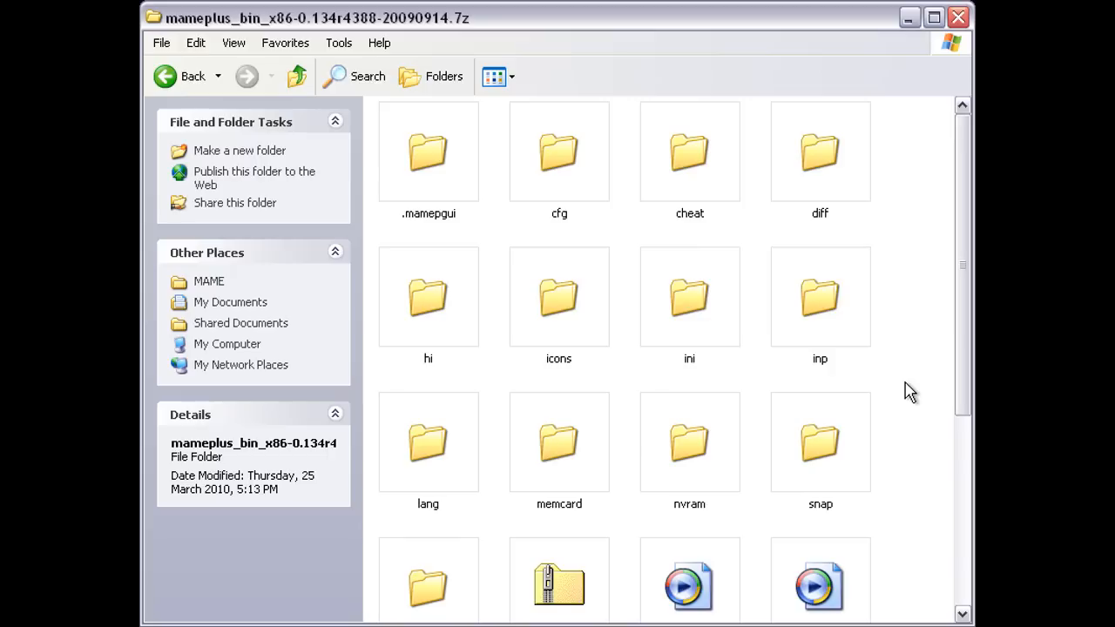
mouse_move(906, 364)
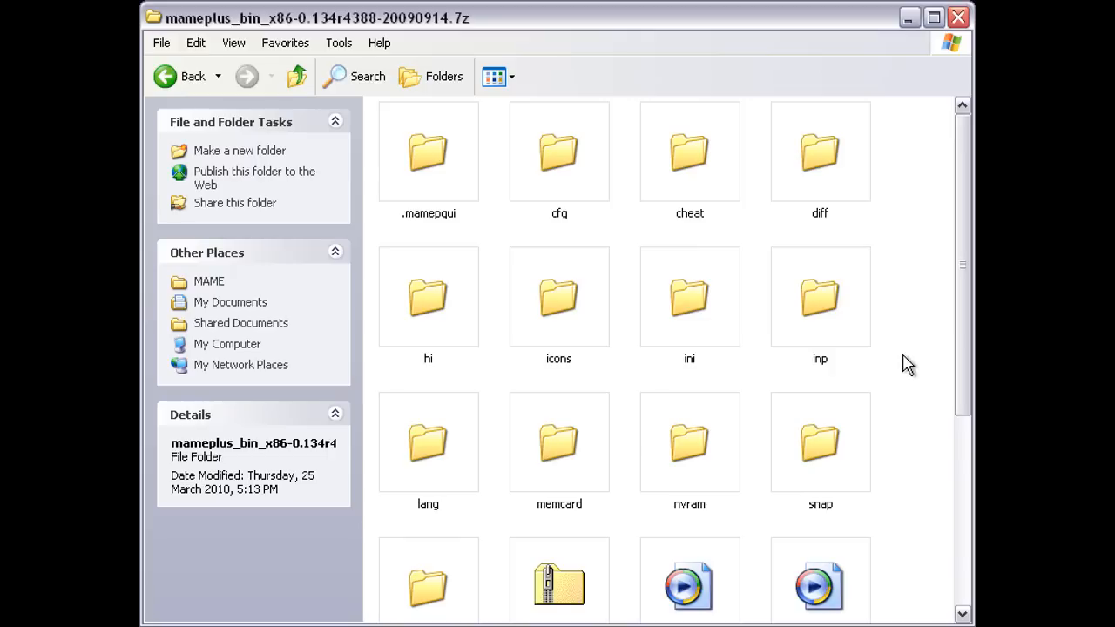
left_click(819, 296)
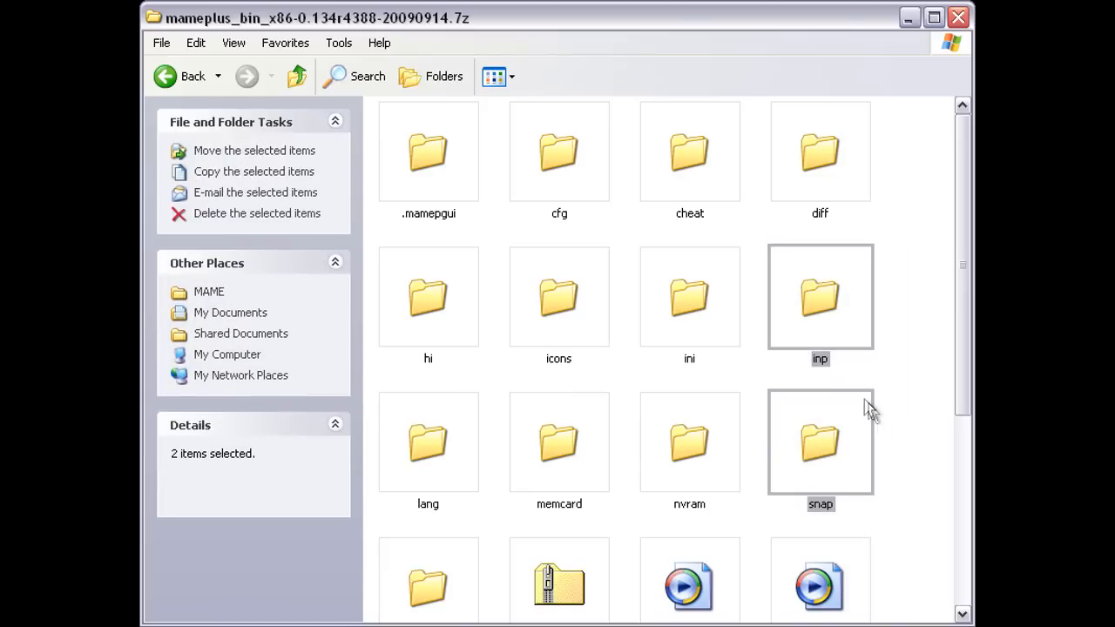
mouse_move(913, 455)
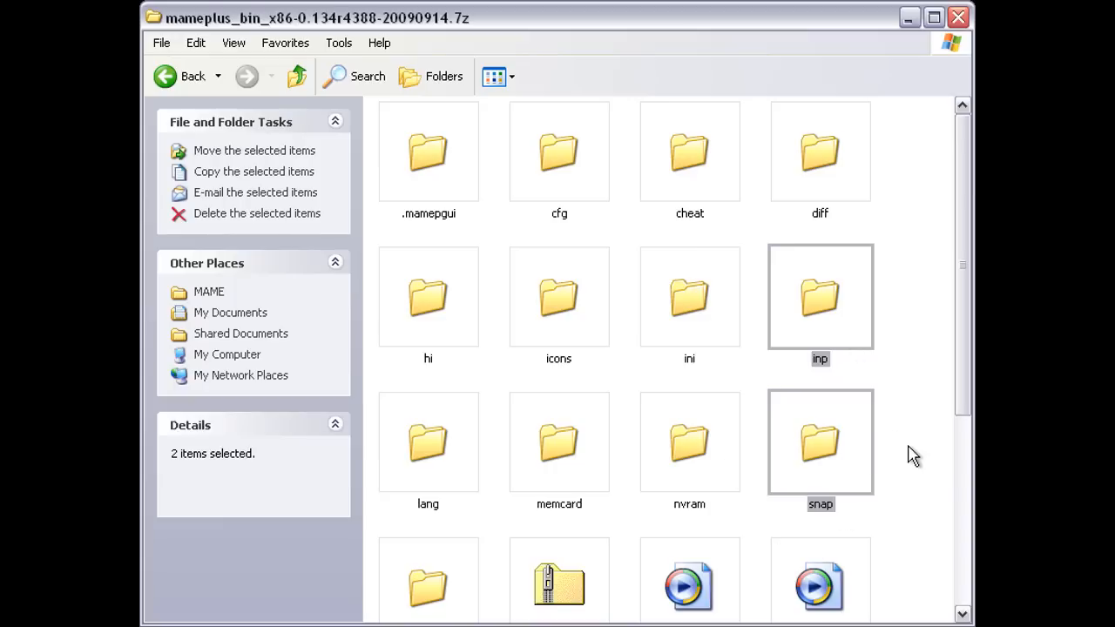
left_click(912, 456)
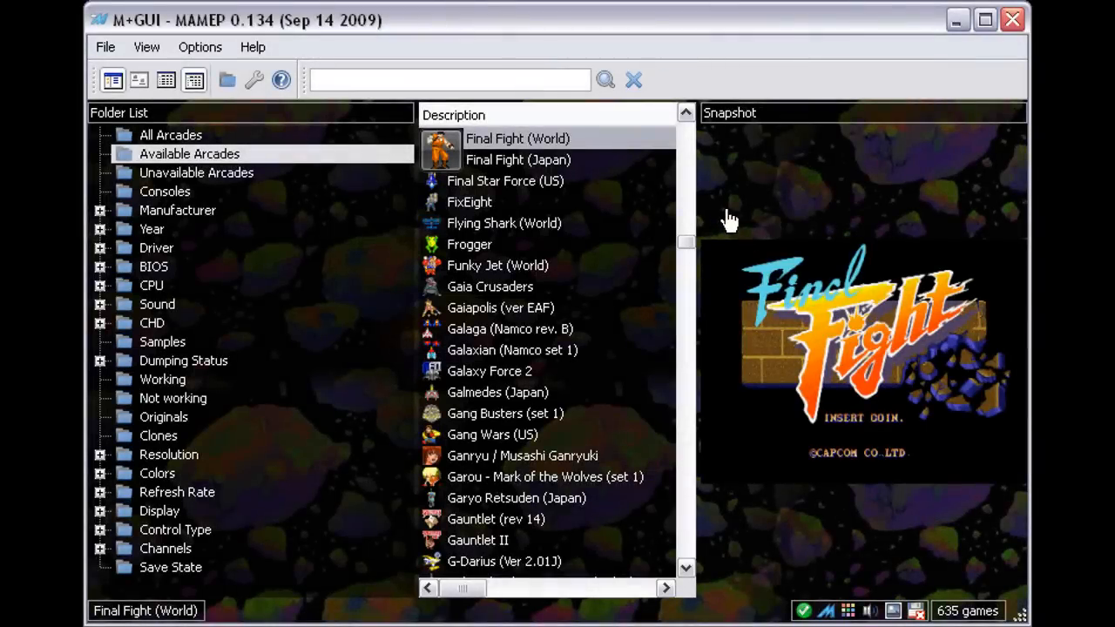
mouse_move(585, 146)
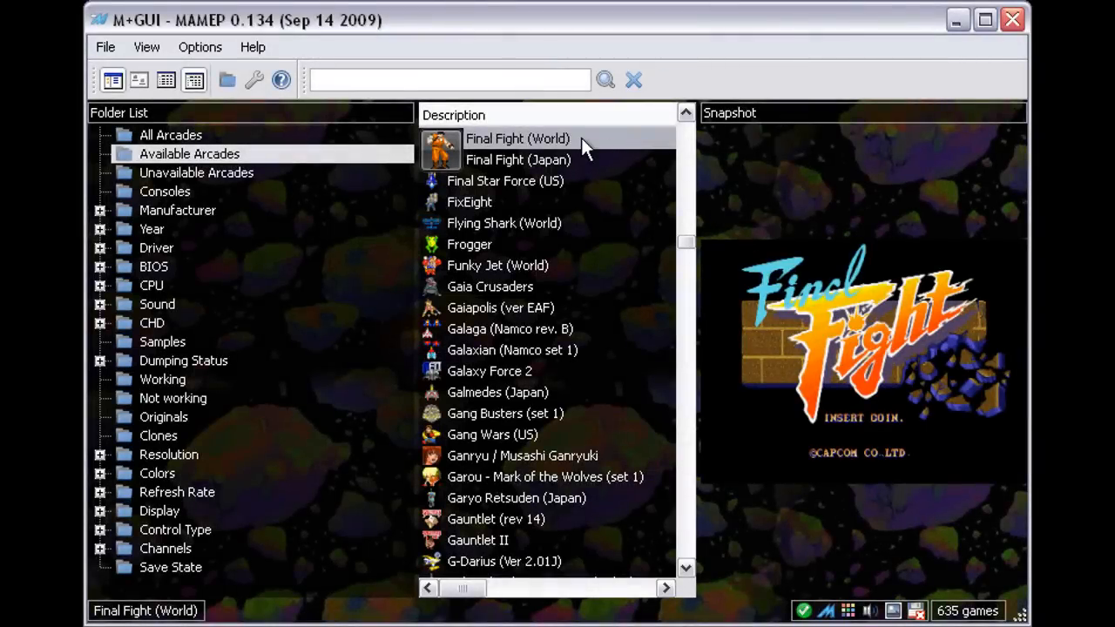
mouse_move(790, 331)
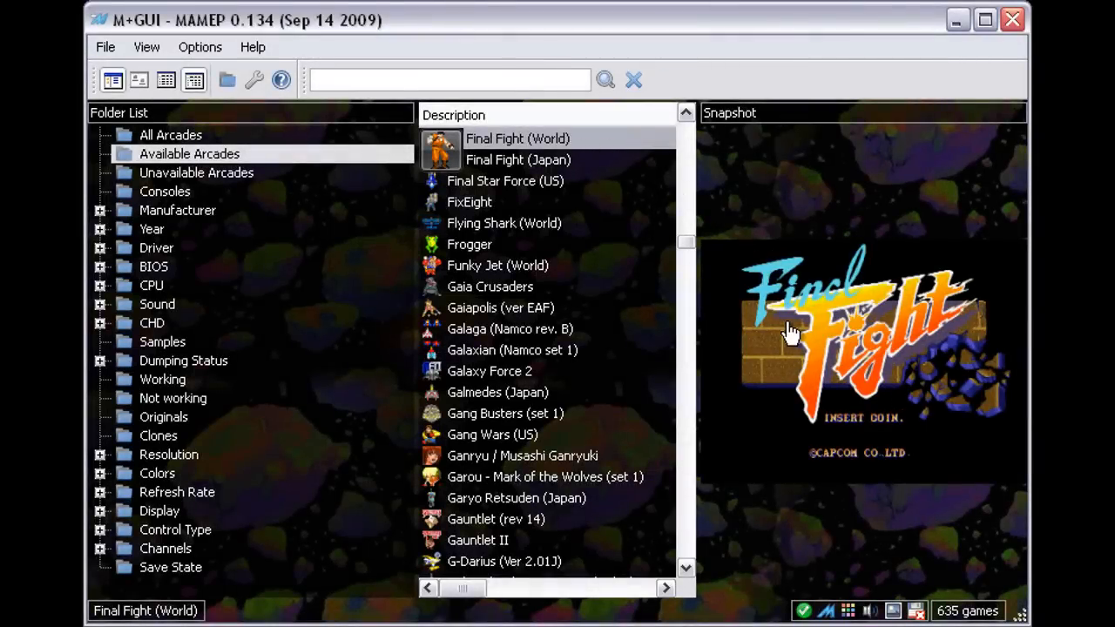
mouse_move(804, 398)
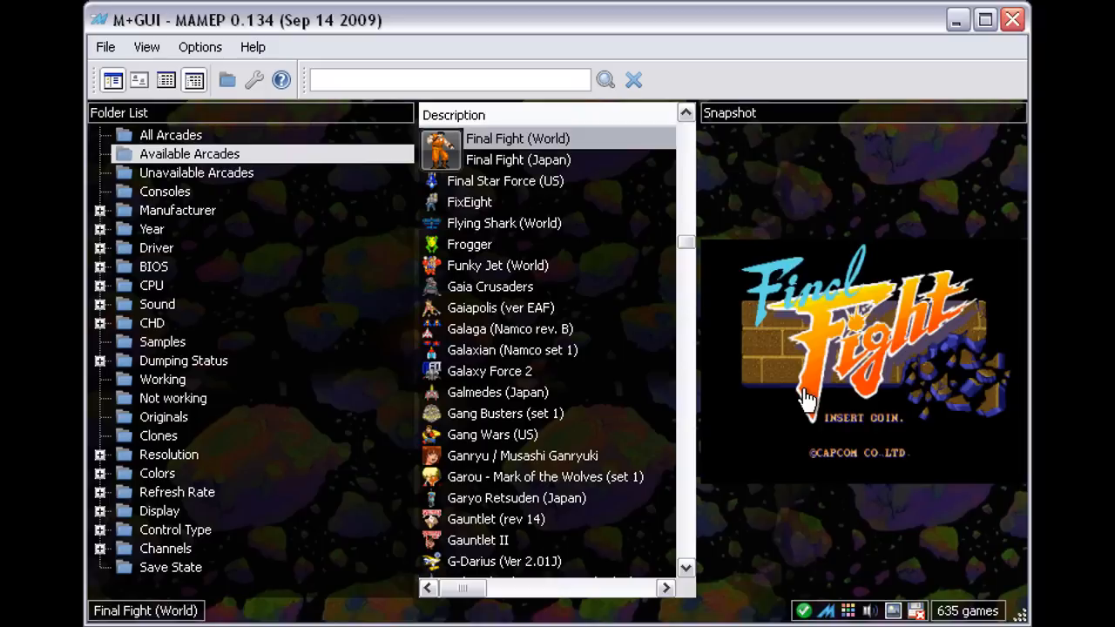
mouse_move(630, 157)
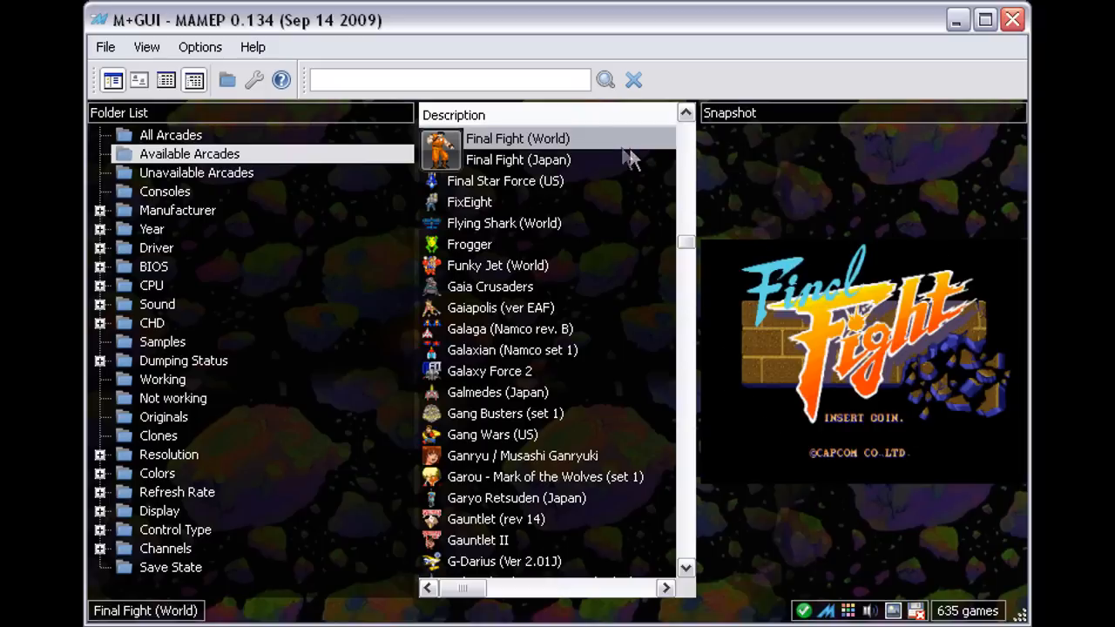
mouse_move(578, 144)
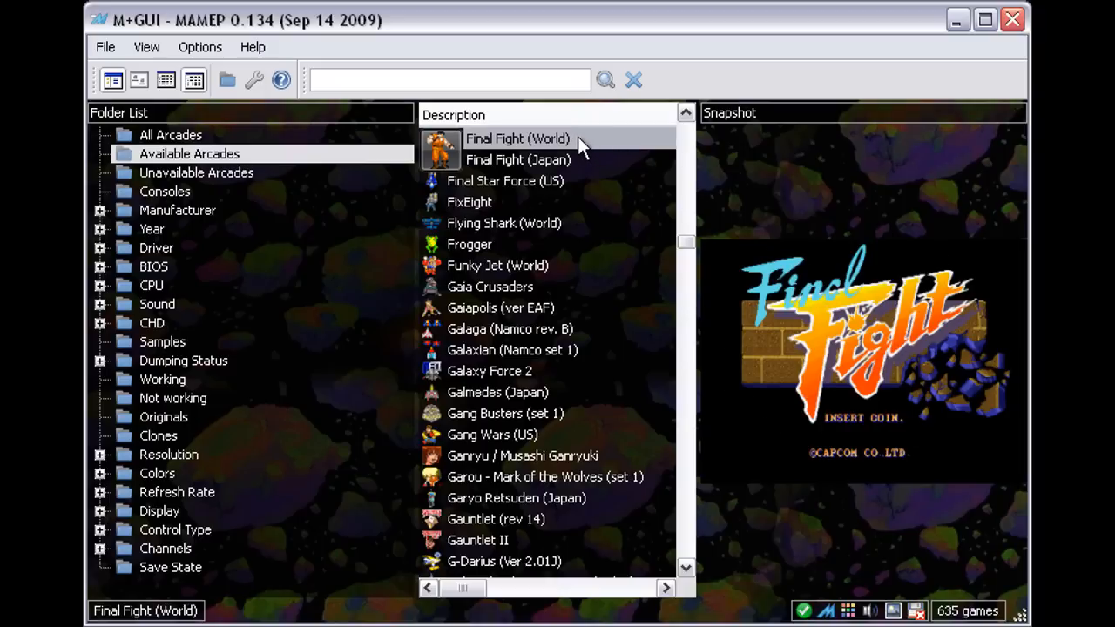
Open the context menu for Final Fight (World) in the game list
right_click(518, 139)
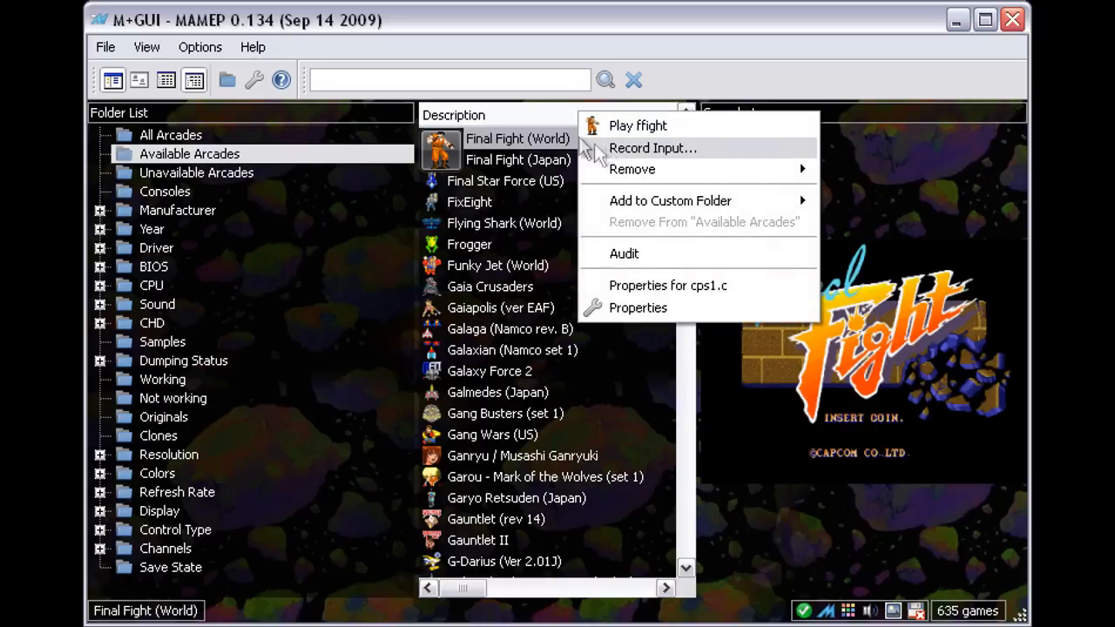
Choose Record Input, opening the Play dialog with inp/ffight_000.inp as the record file
left_click(652, 148)
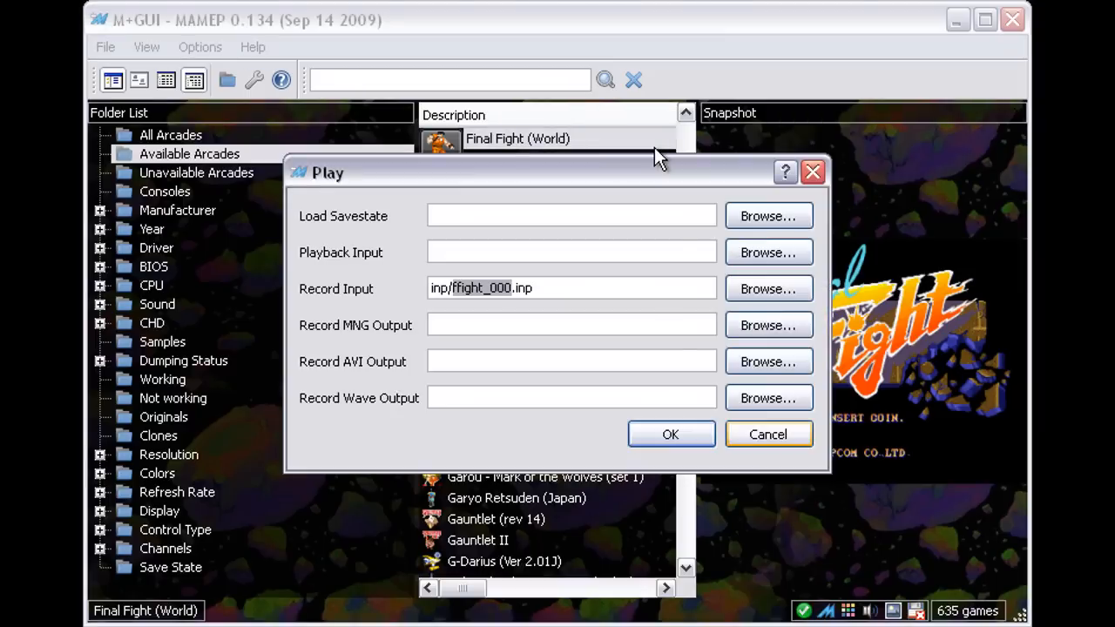
mouse_move(325, 190)
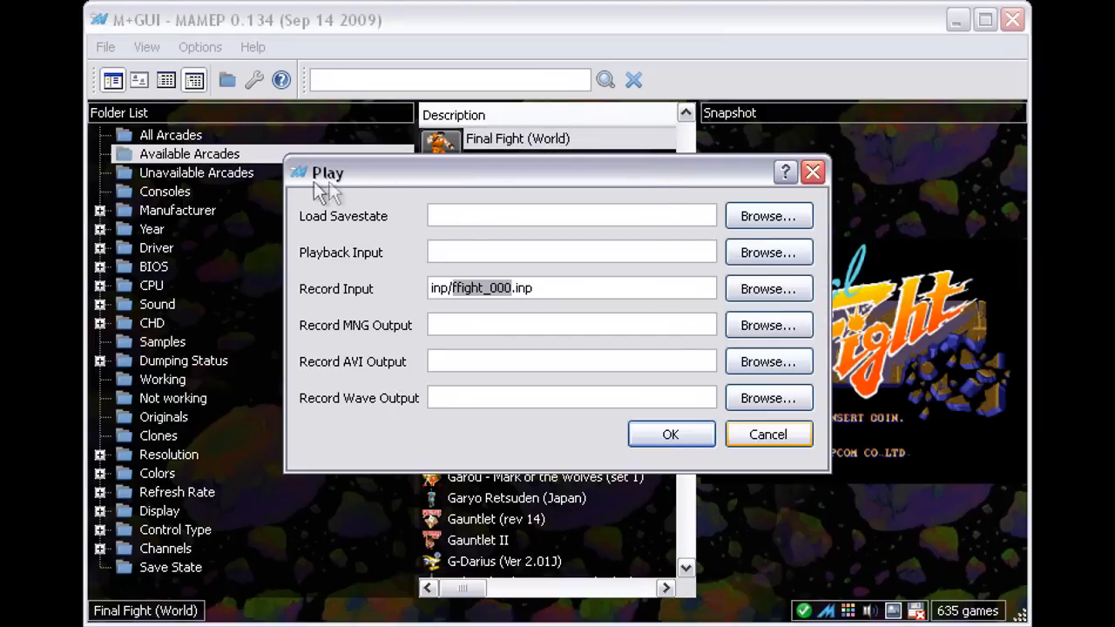
mouse_move(340, 183)
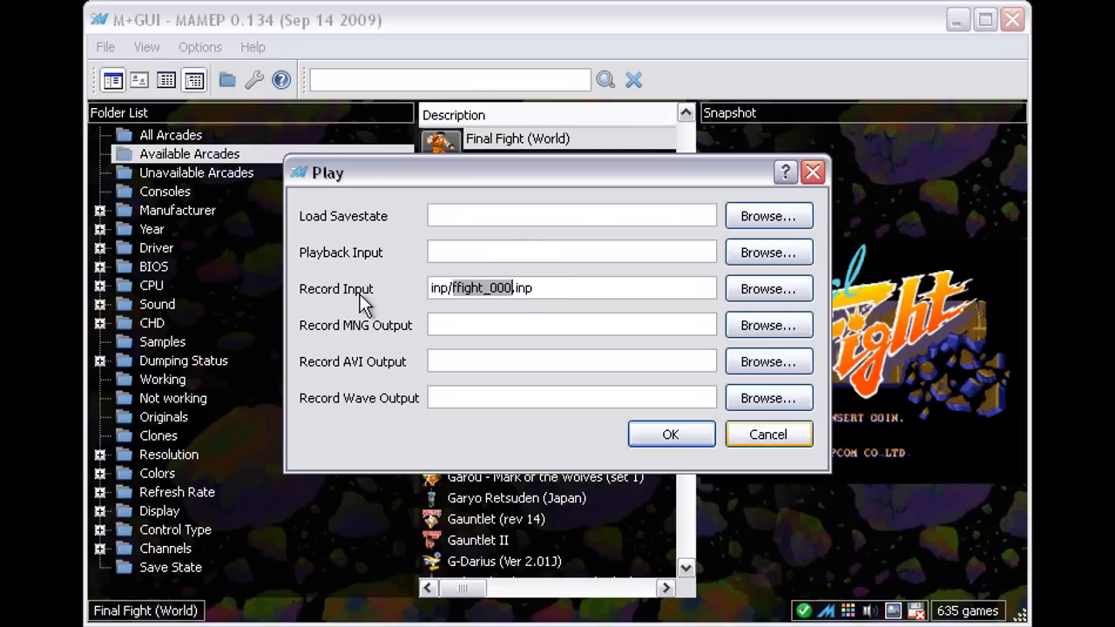
mouse_move(760, 300)
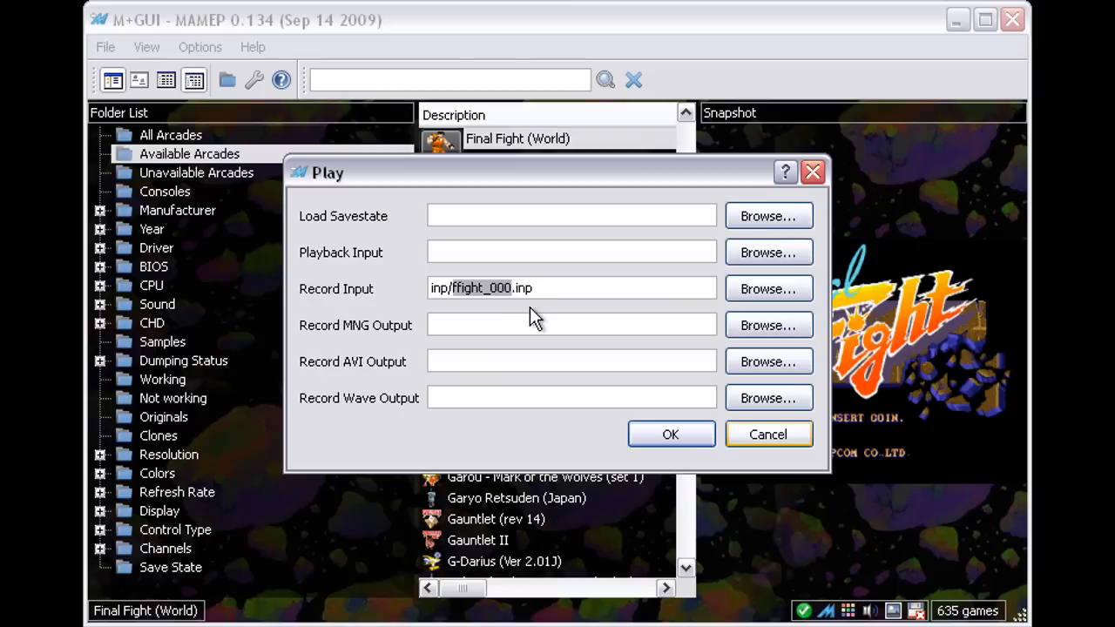
mouse_move(671, 435)
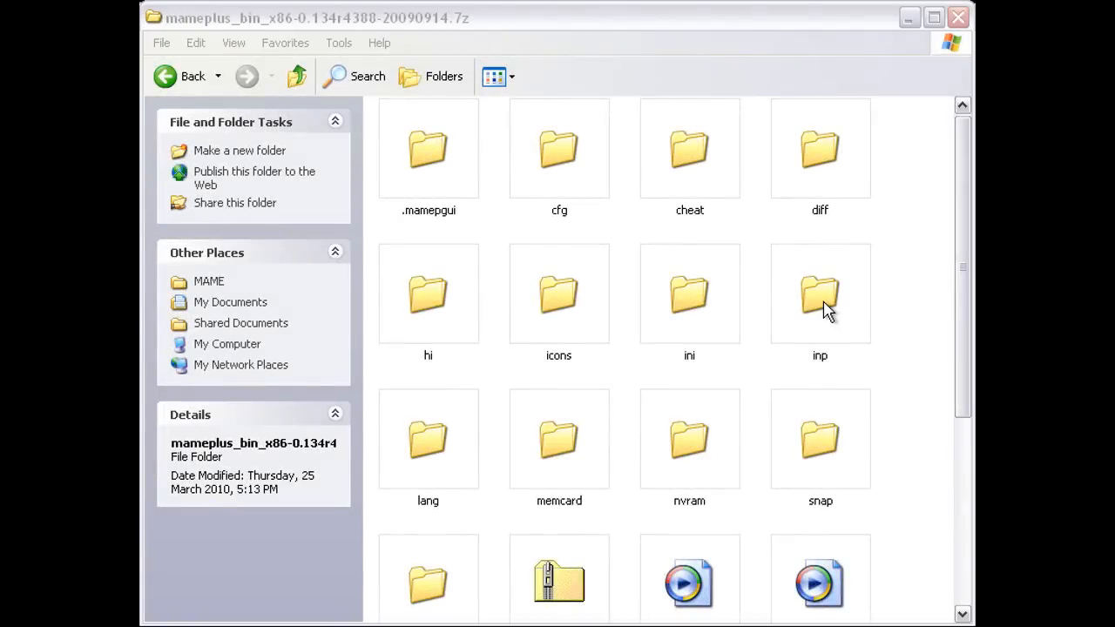
Open the inp folder and select ffight_000.inp (116 KB) to view its details
double_click(820, 293)
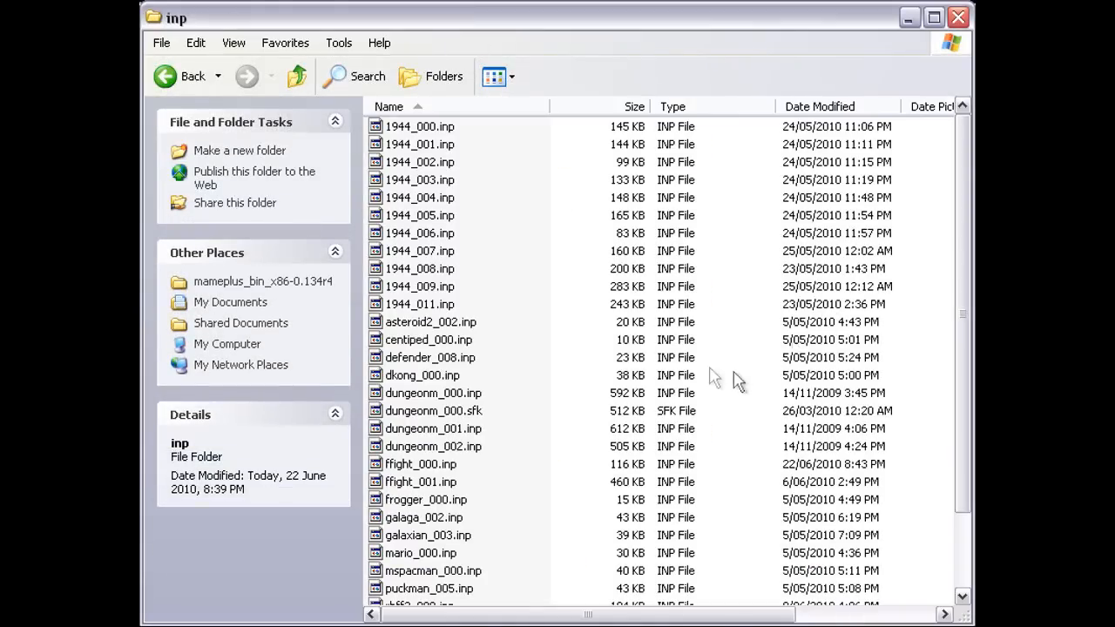
mouse_move(453, 470)
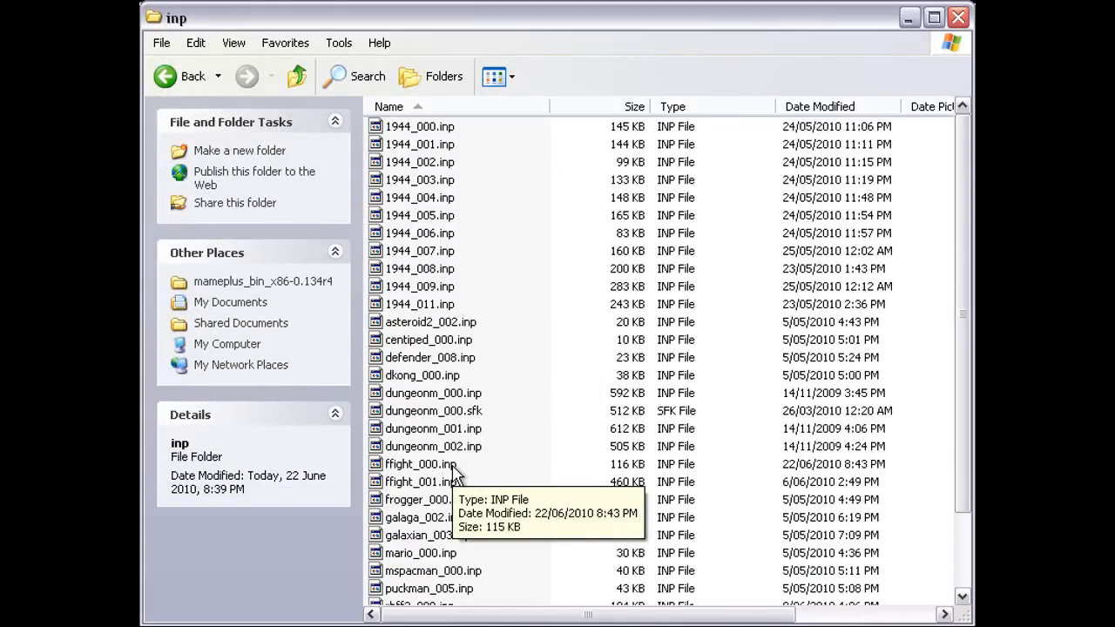
left_click(420, 464)
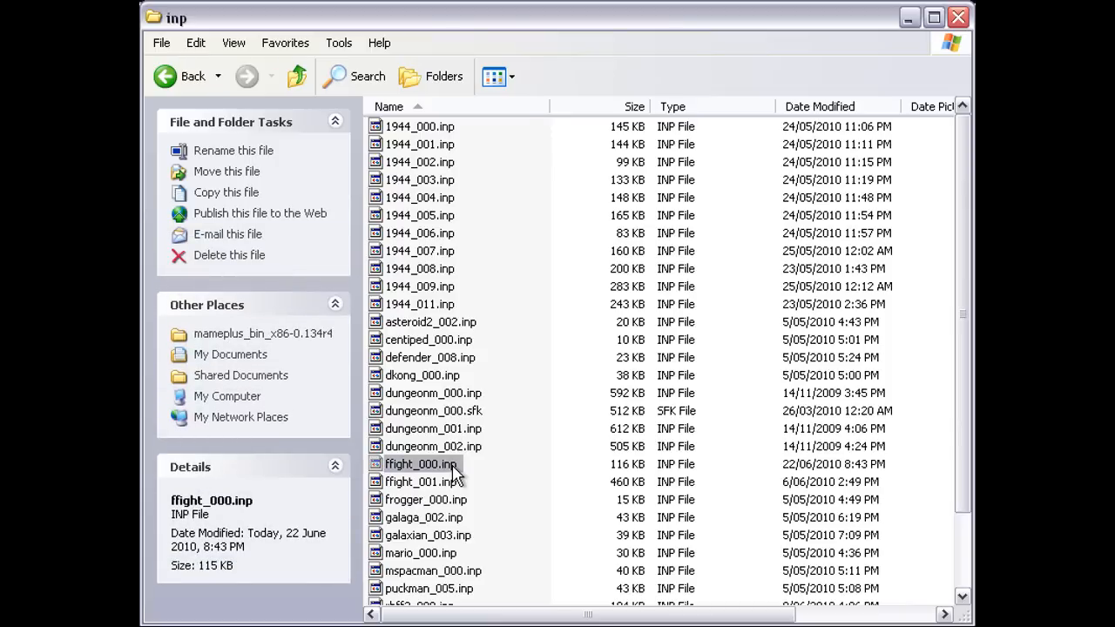
mouse_move(467, 469)
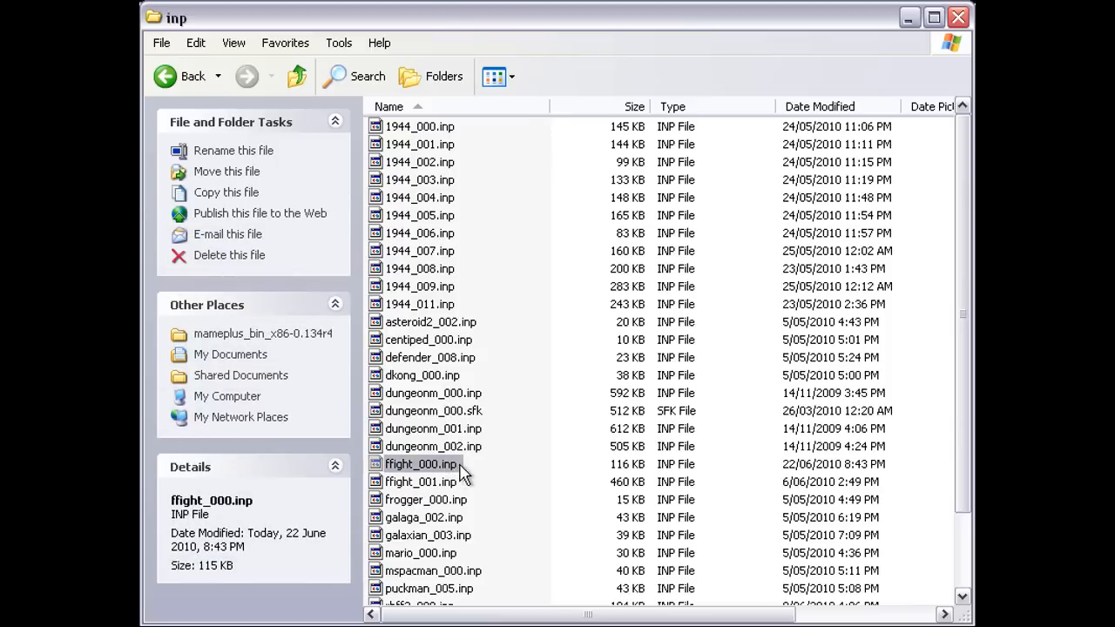
mouse_move(464, 471)
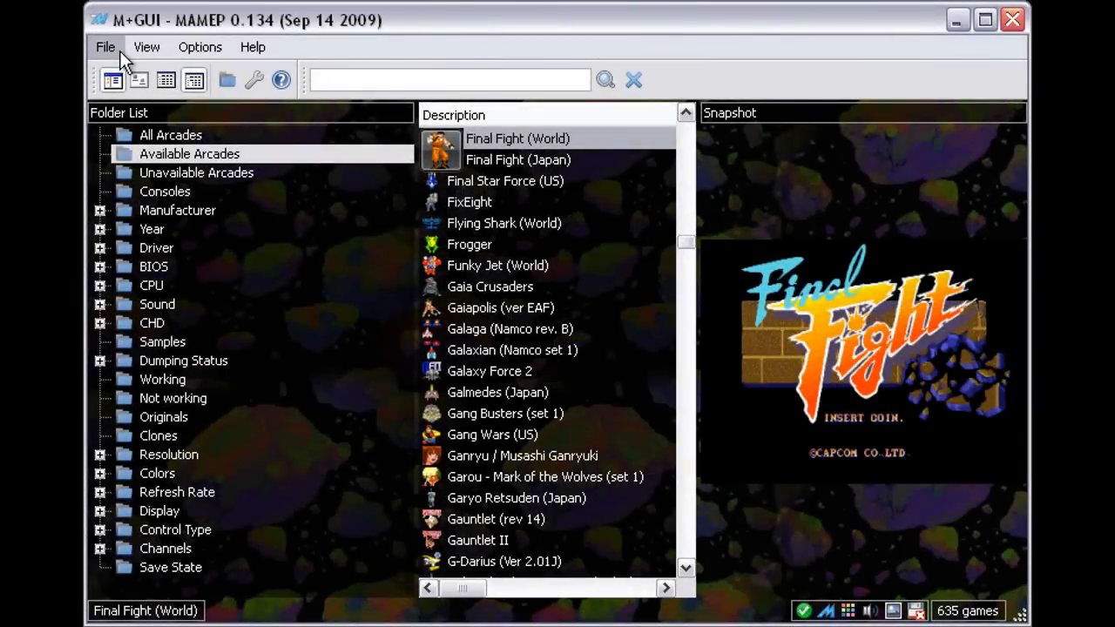
Set Final Fight's Playback Input to inp/ffight_000.inp via Play with Options
left_click(105, 47)
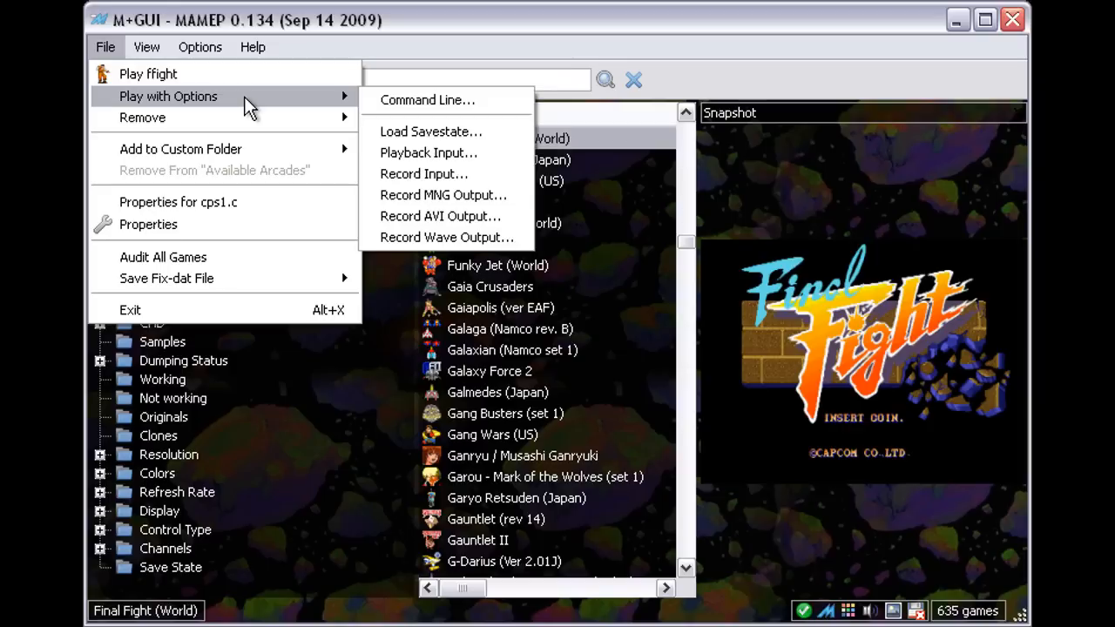
mouse_move(414, 110)
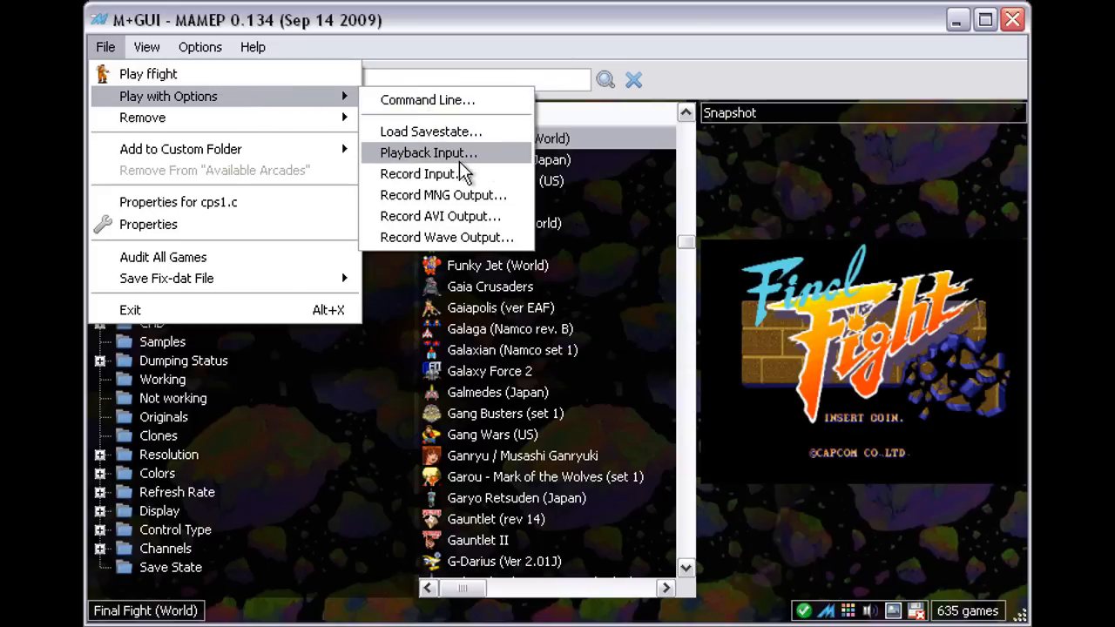
mouse_move(479, 161)
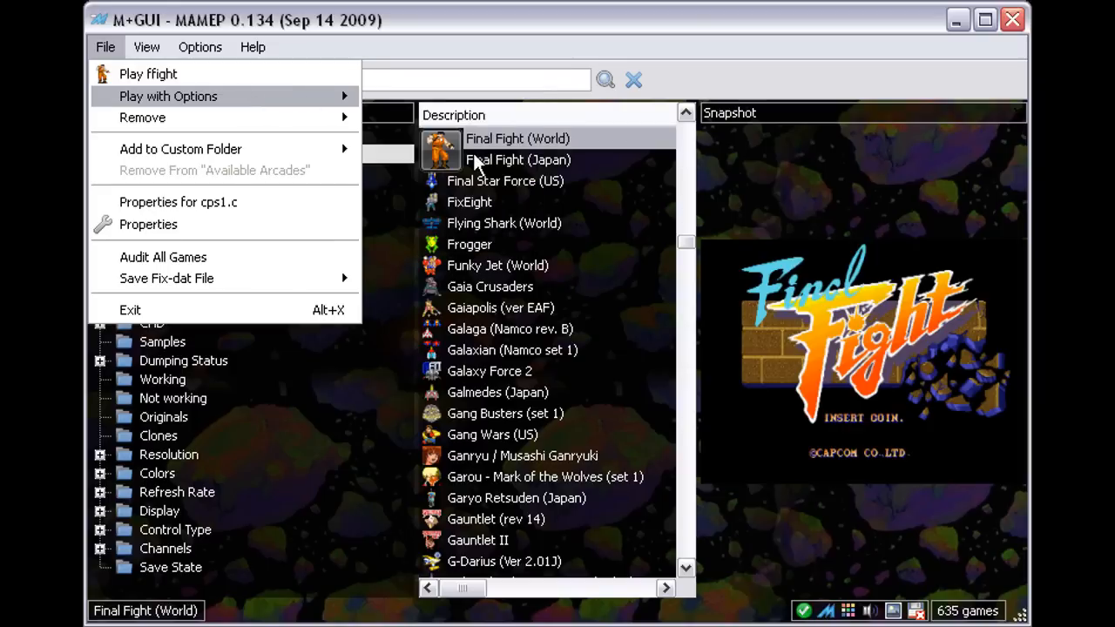
left_click(168, 96)
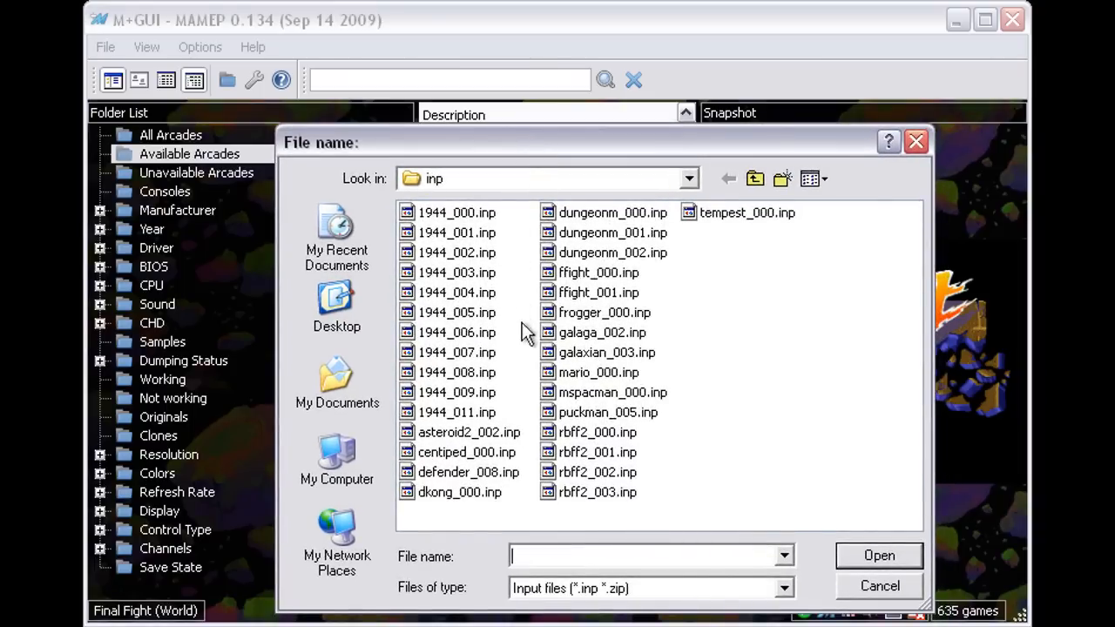
left_click(598, 272)
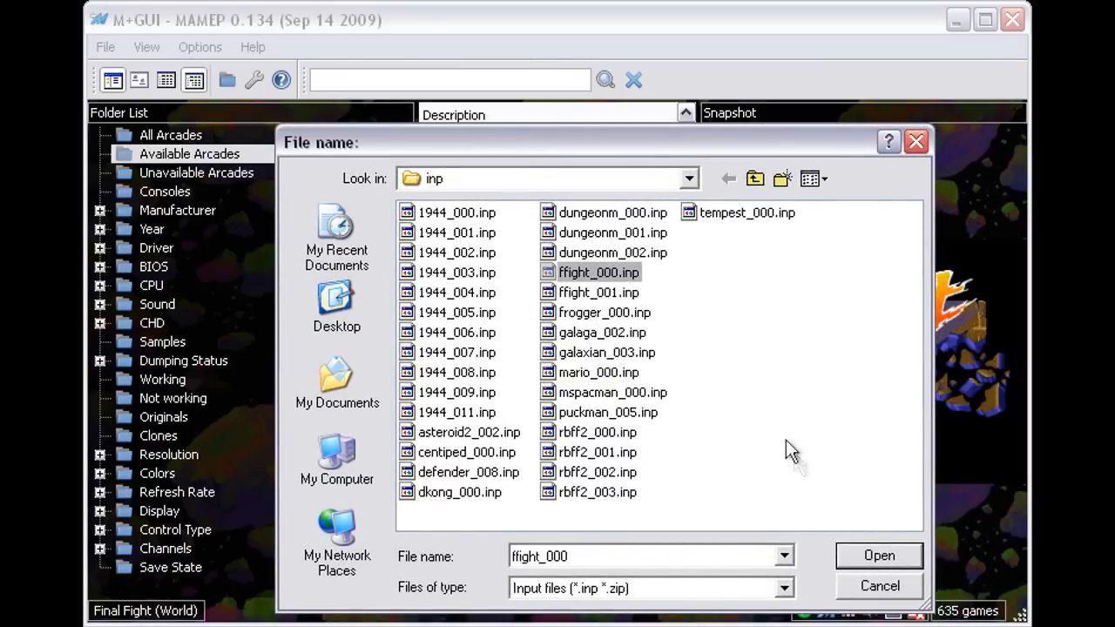
left_click(880, 555)
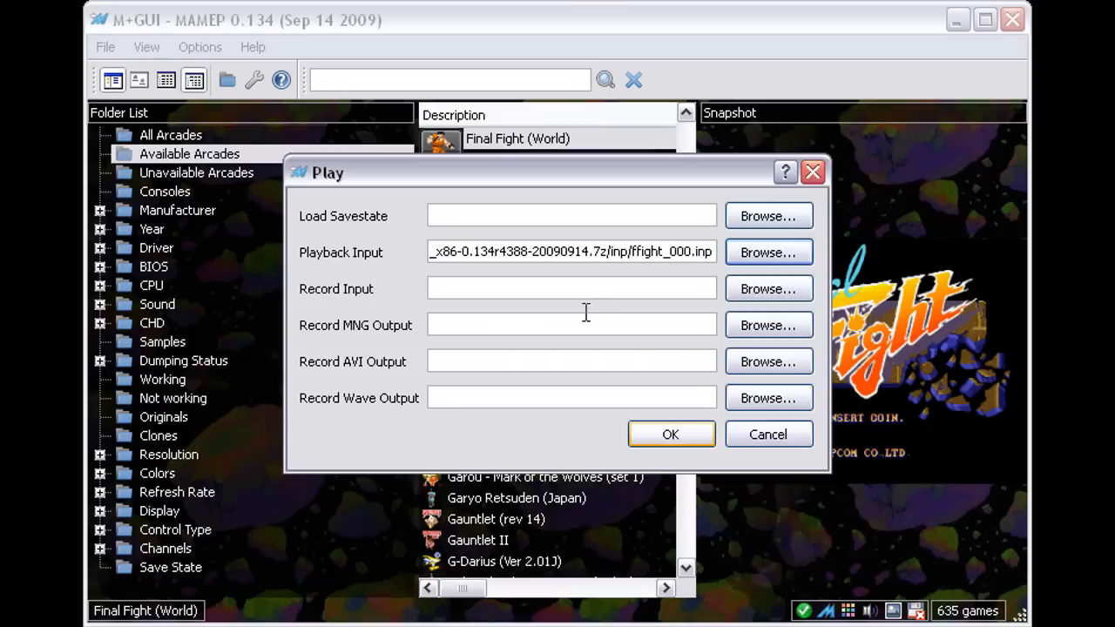
mouse_move(336, 190)
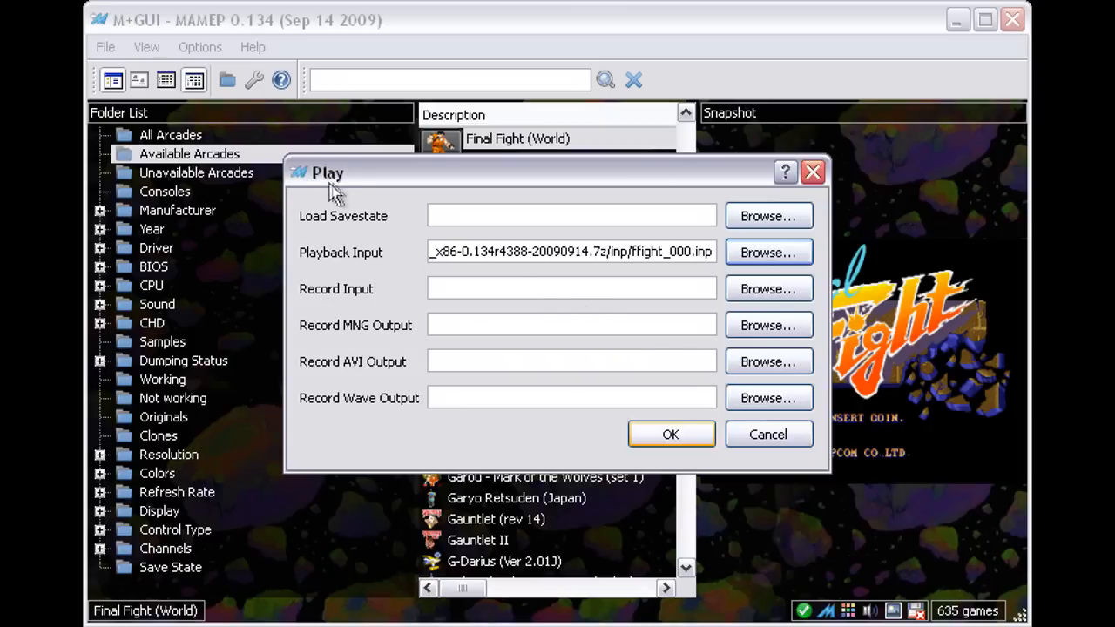
mouse_move(322, 194)
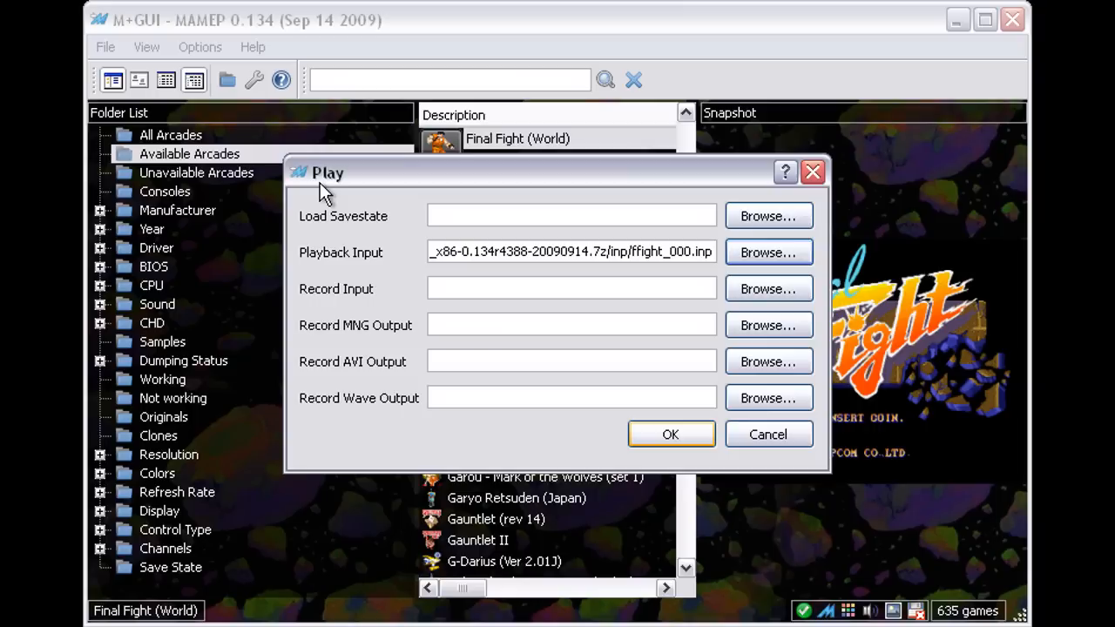
mouse_move(325, 372)
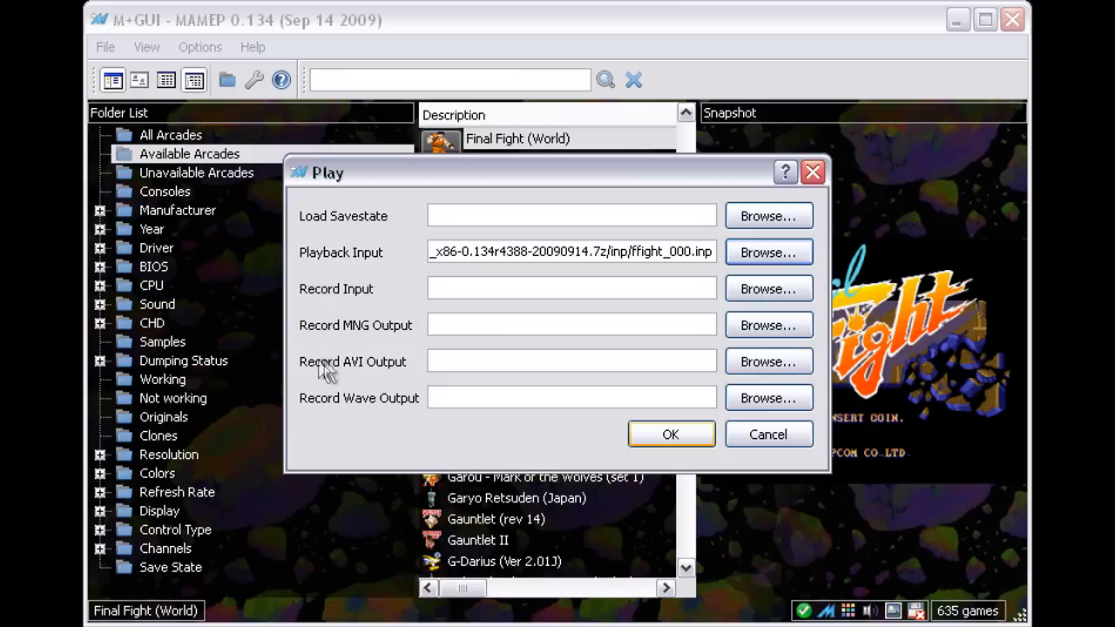
mouse_move(423, 375)
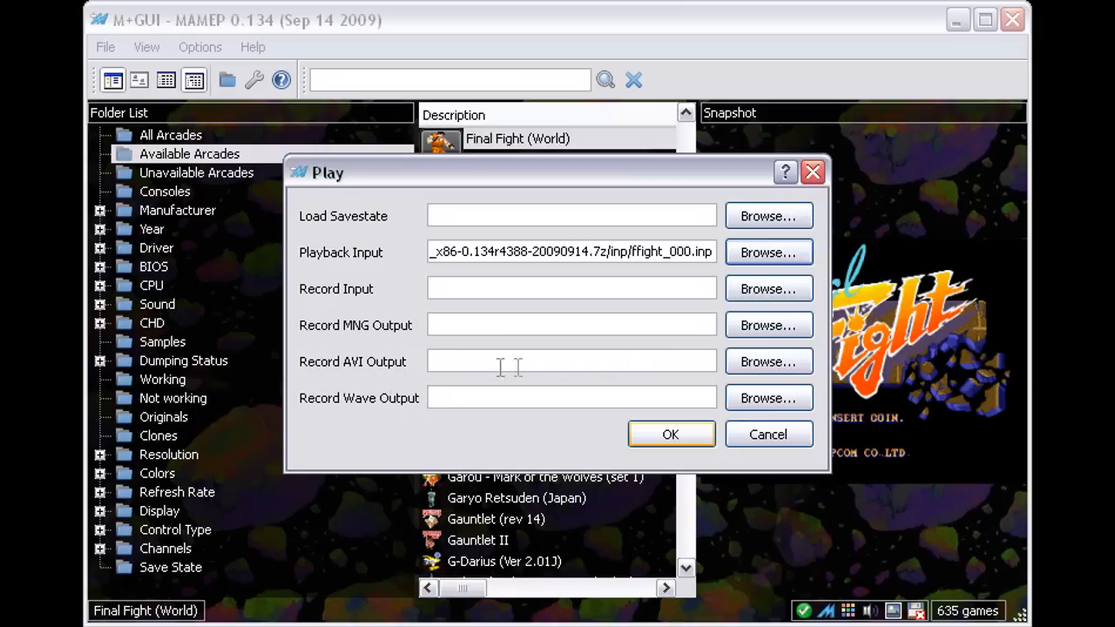
mouse_move(699, 364)
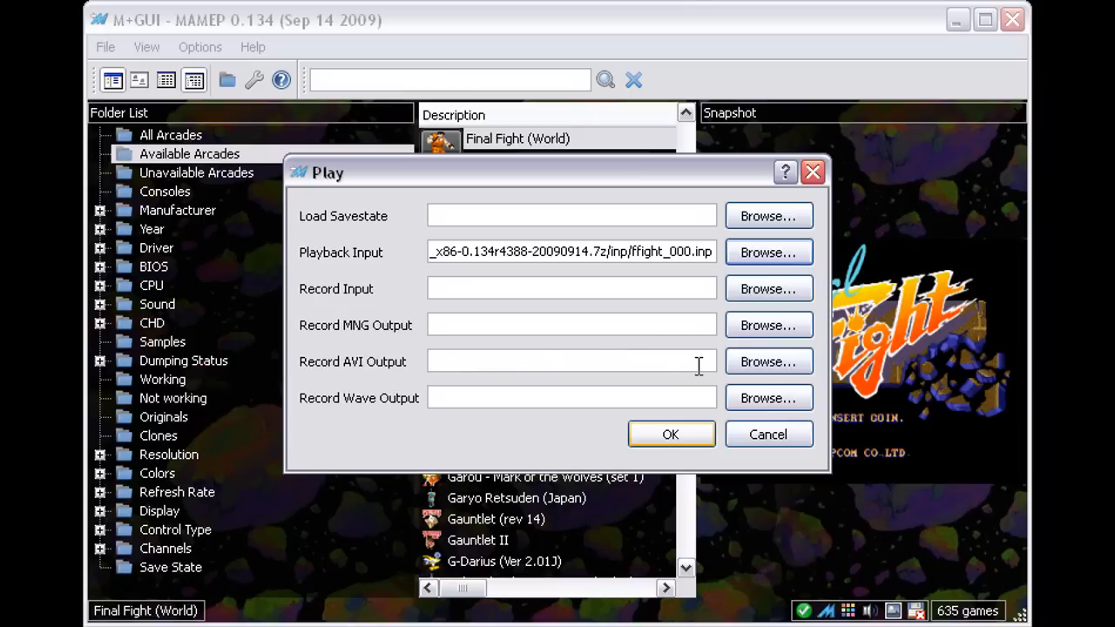
mouse_move(768, 362)
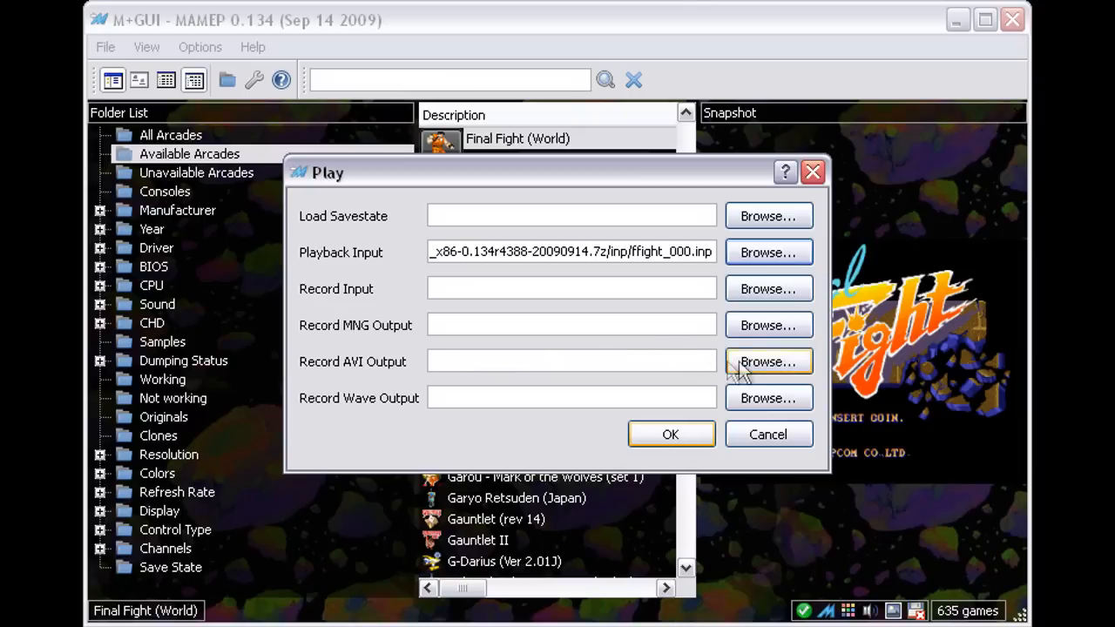
Browse for the AVI output, cancel, and set Record AVI Output to snap/ffight_000.avi
left_click(769, 361)
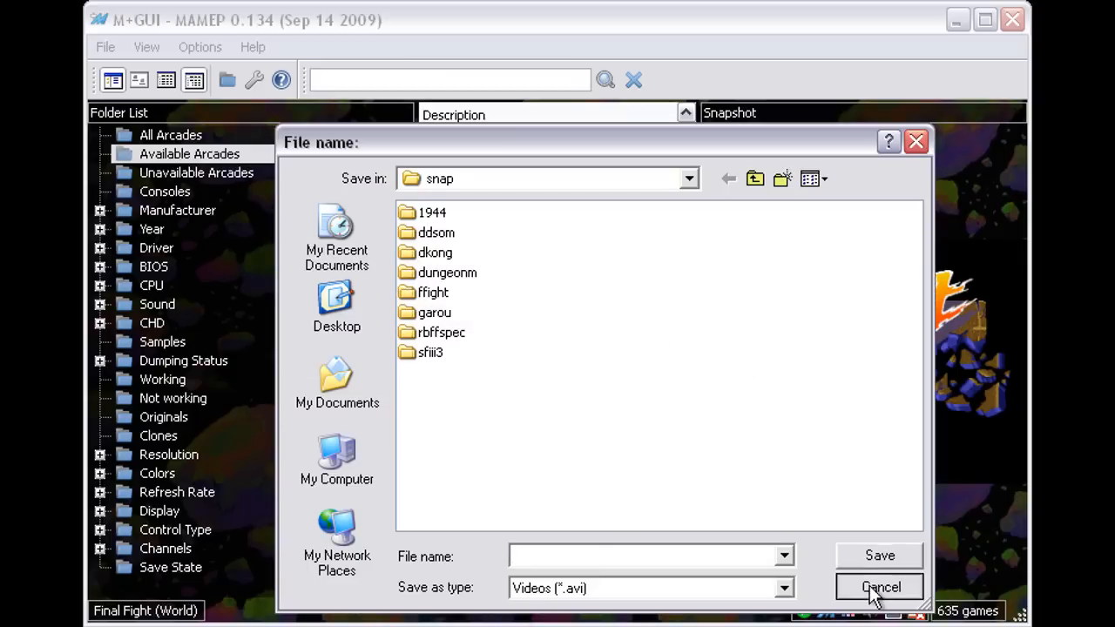
left_click(881, 587)
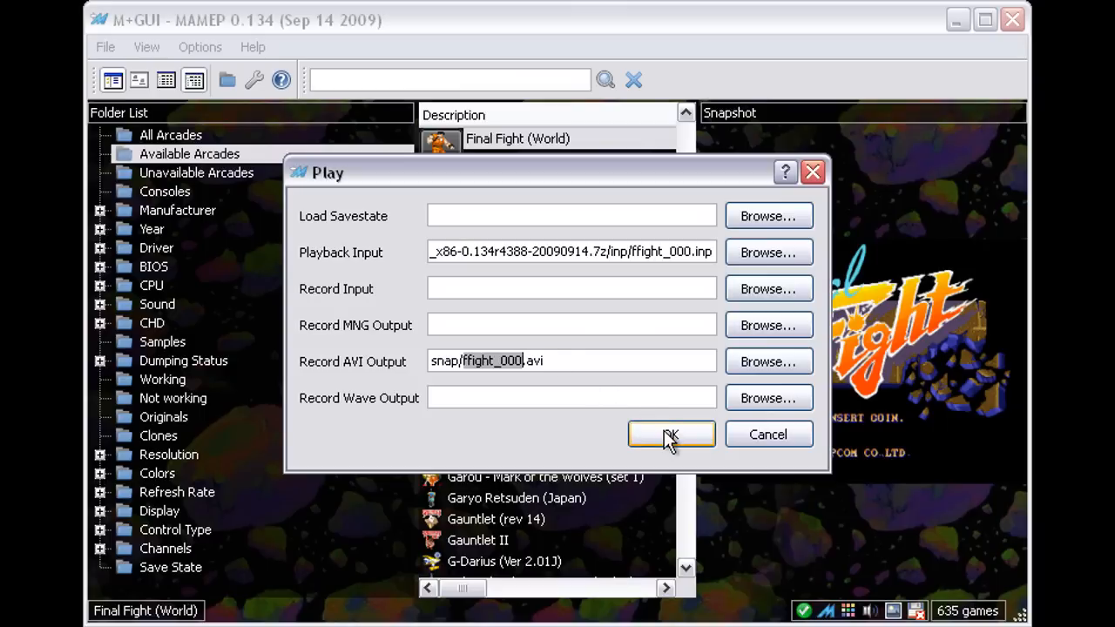
Run Final Fight playback with AVI recording, then exit back to the game list
left_click(671, 434)
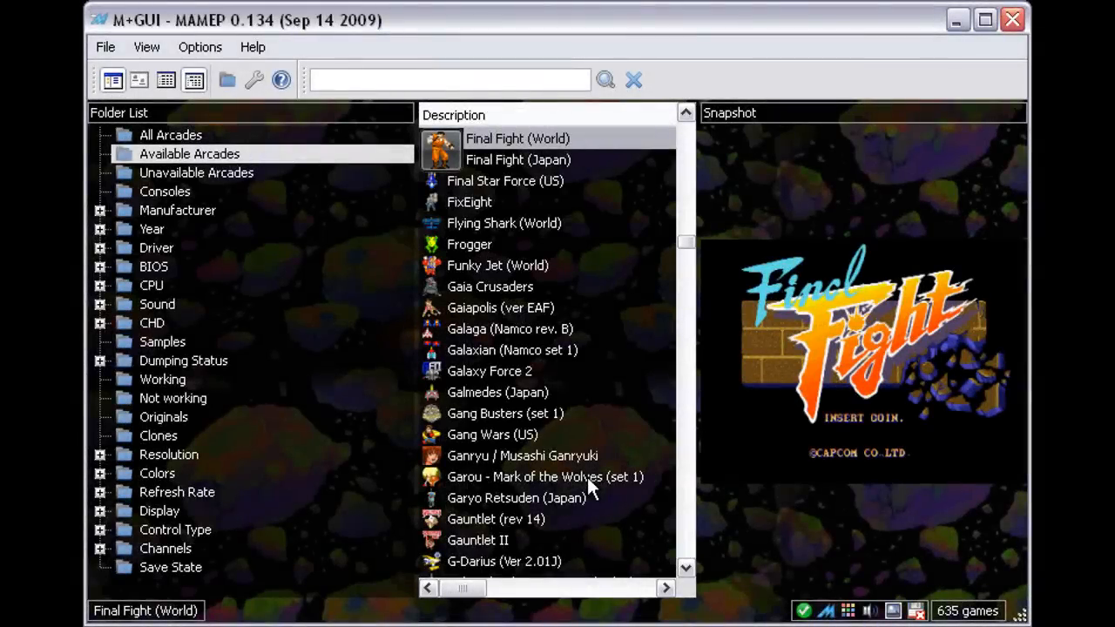
Select Garou, then scroll to Street Fighter III 3rd Strike (Japan 990512, NO CD)
left_click(544, 477)
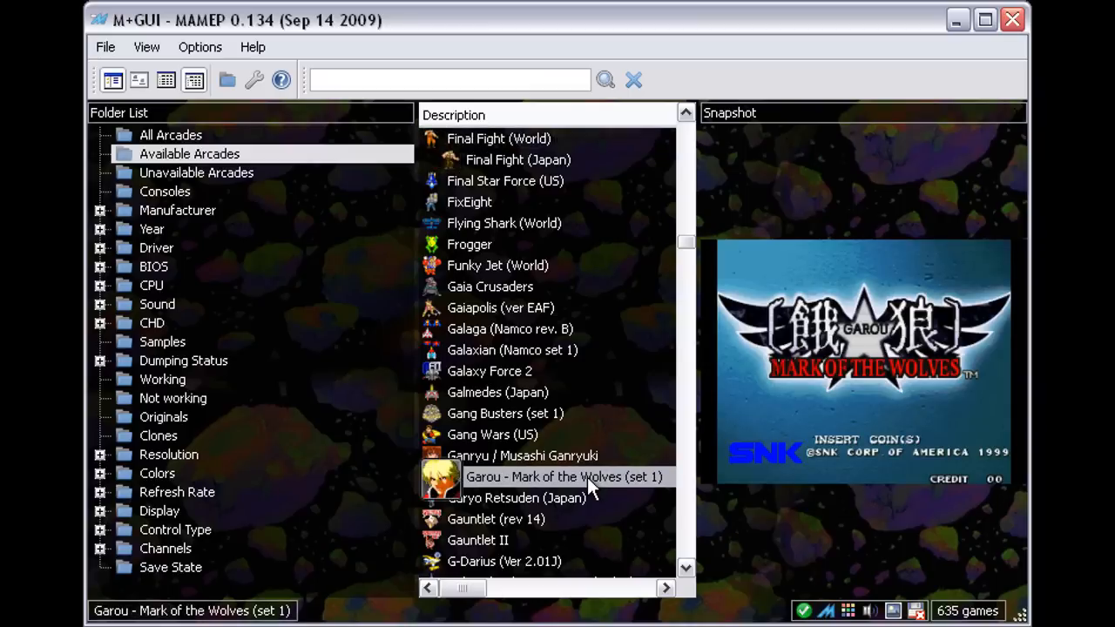
mouse_move(632, 485)
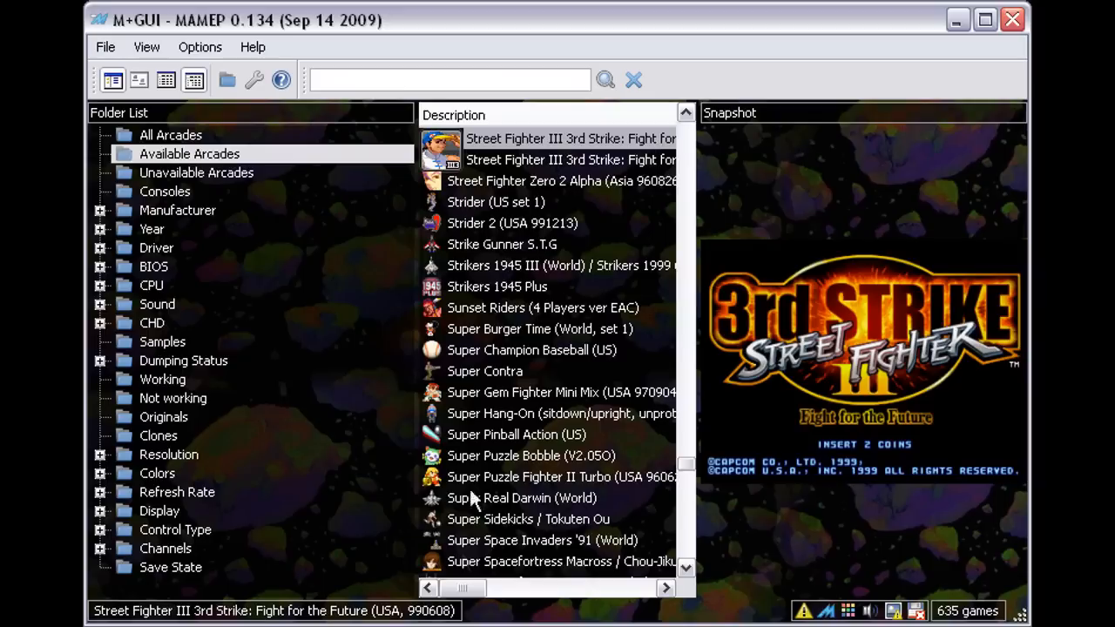
mouse_move(383, 619)
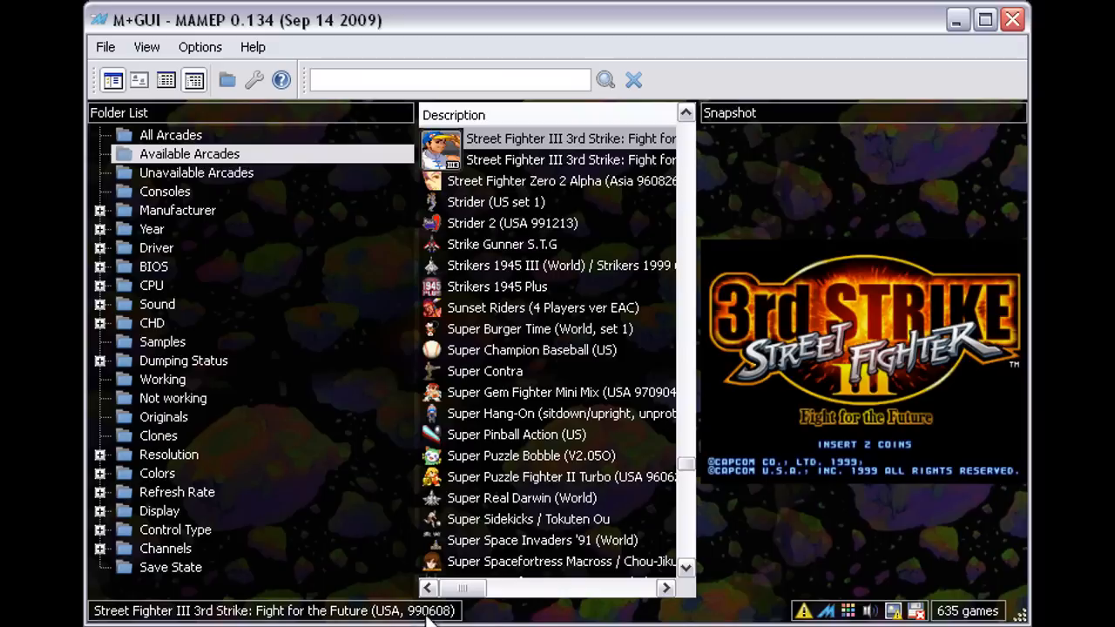
mouse_move(620, 166)
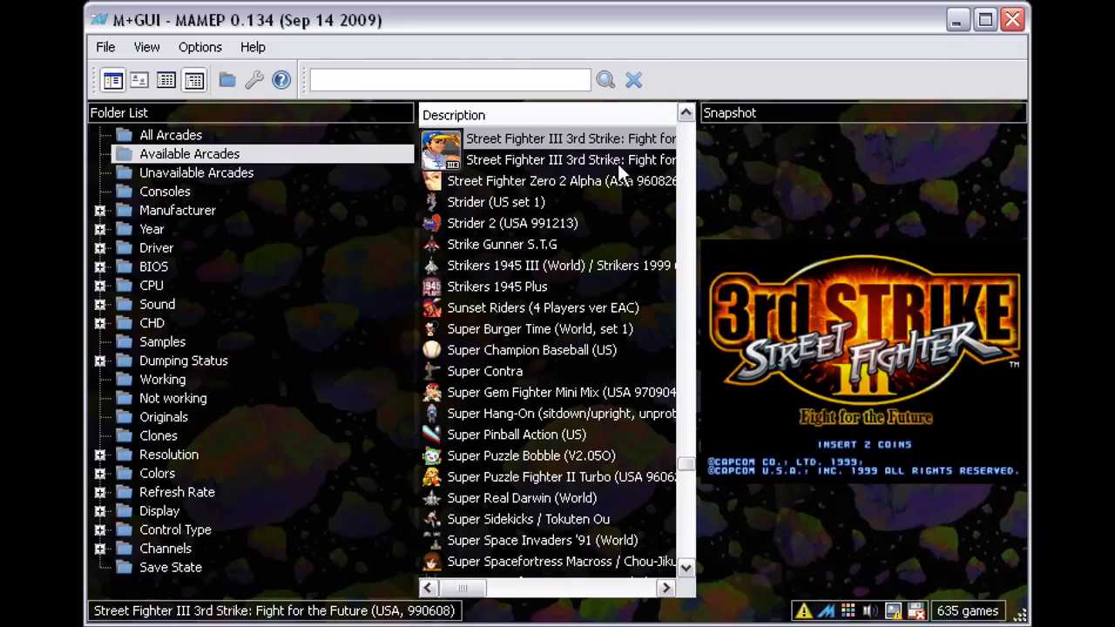
left_click(571, 159)
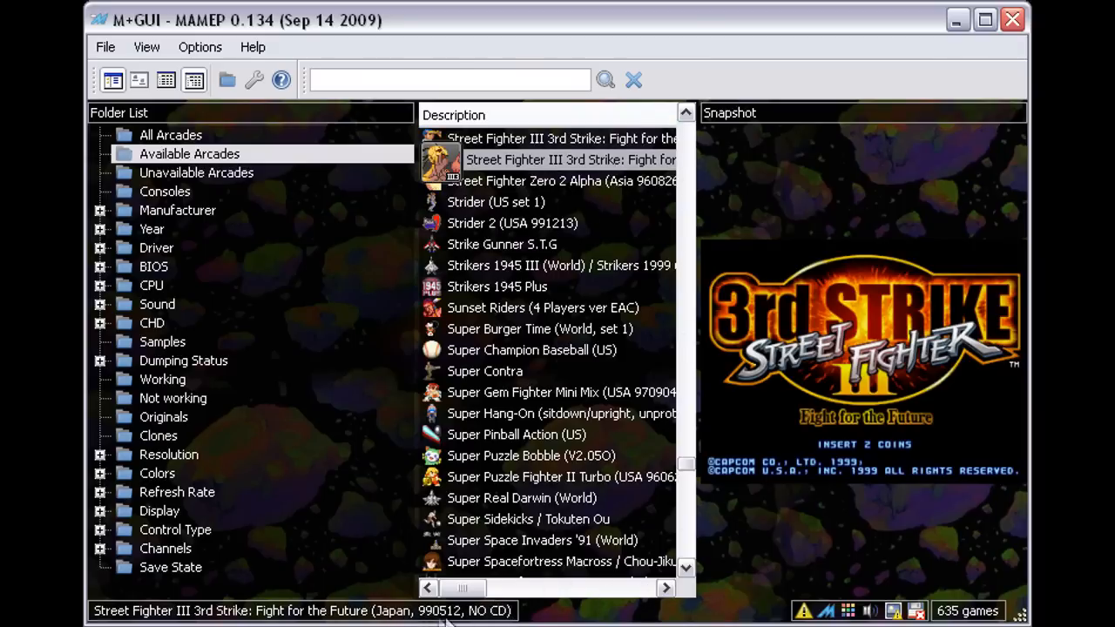